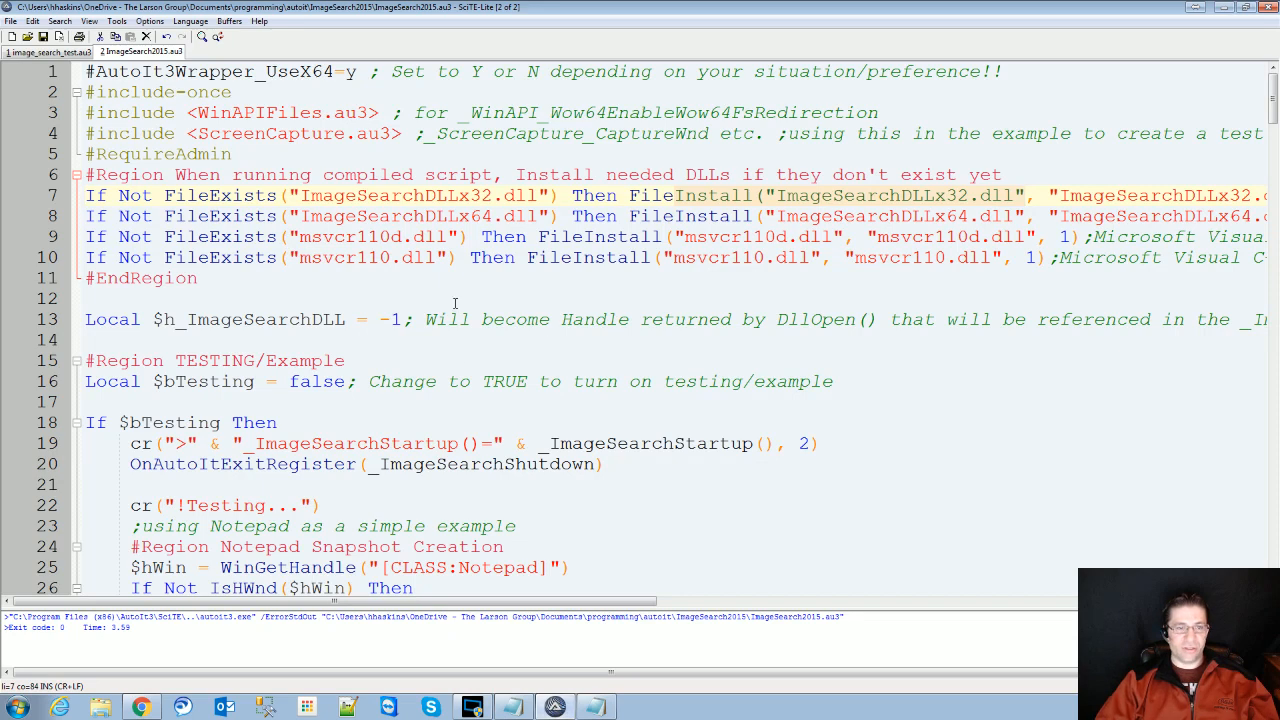
Move the WinDirStat desktop icon, then bring up the image_search_test script in the editor
left_click(47, 52)
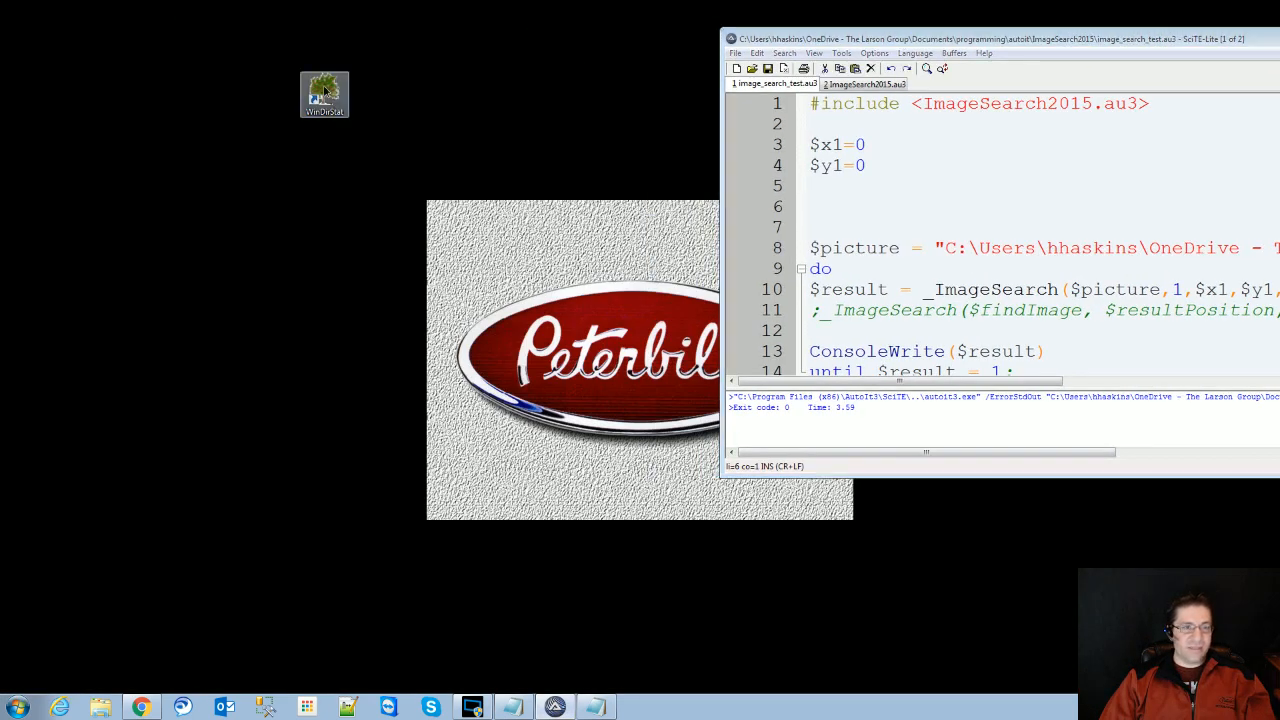
left_click_drag(324, 94, 174, 162)
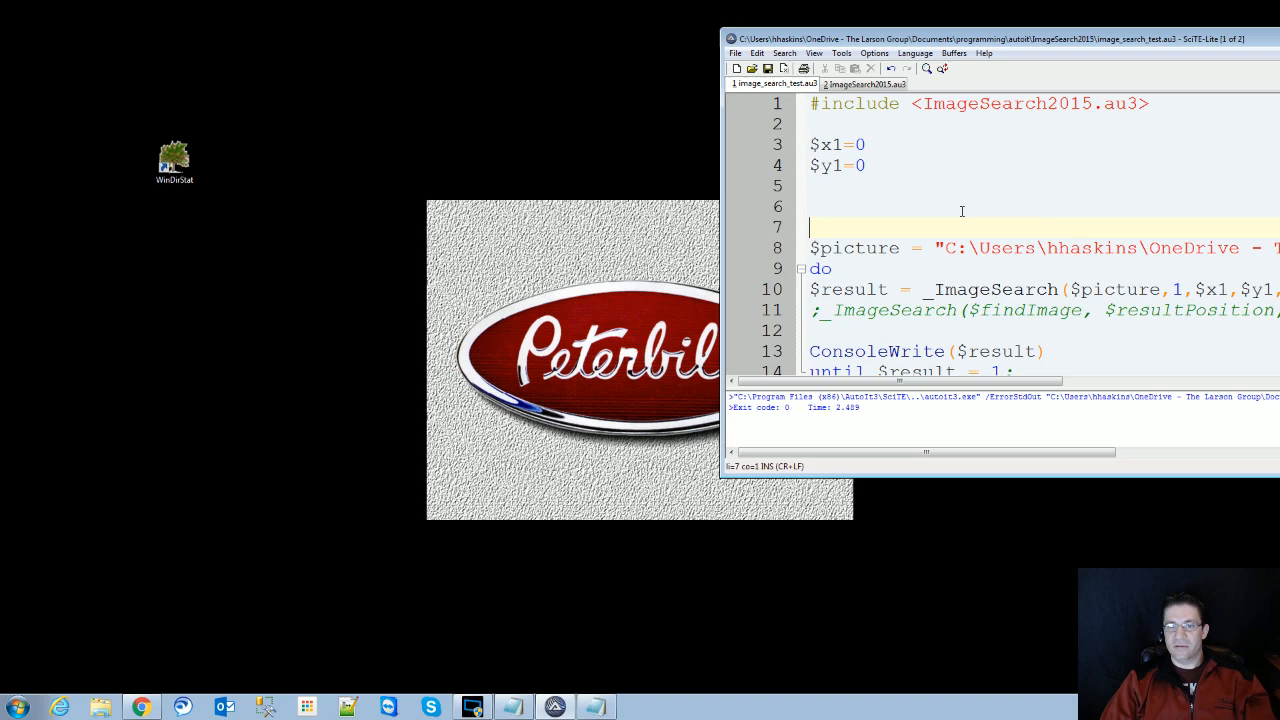
left_click(863, 83)
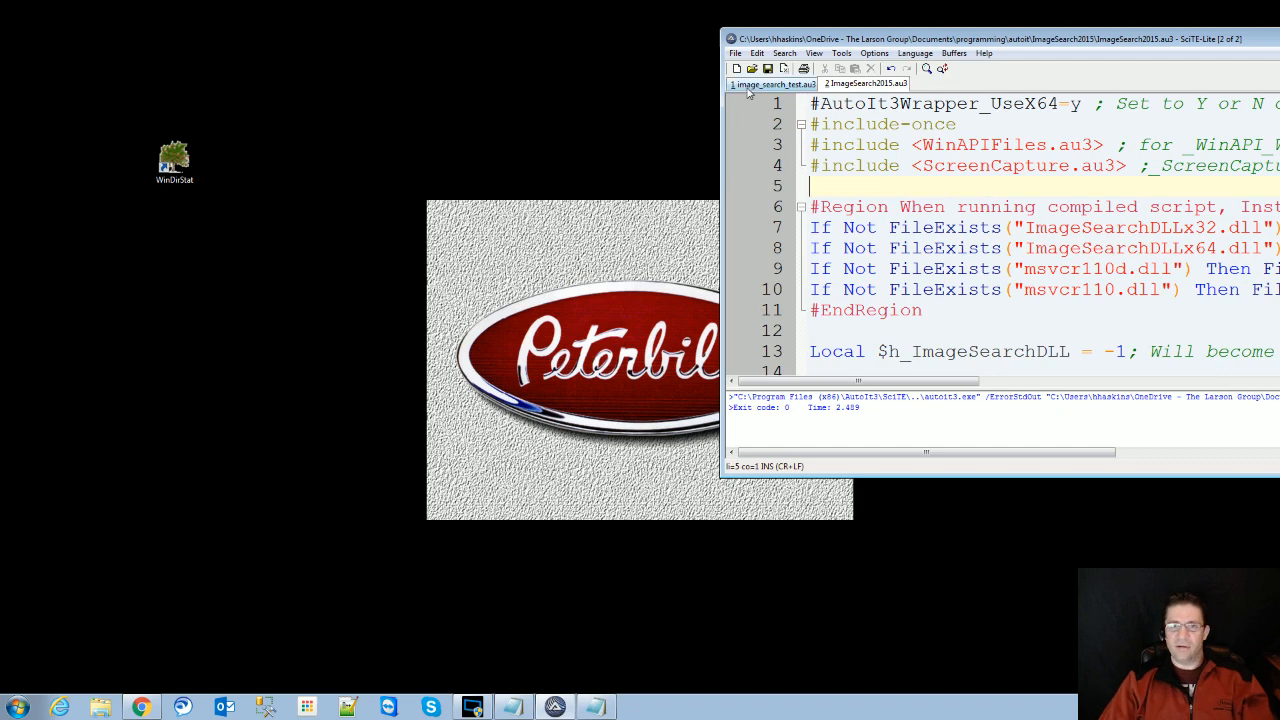
left_click(771, 83)
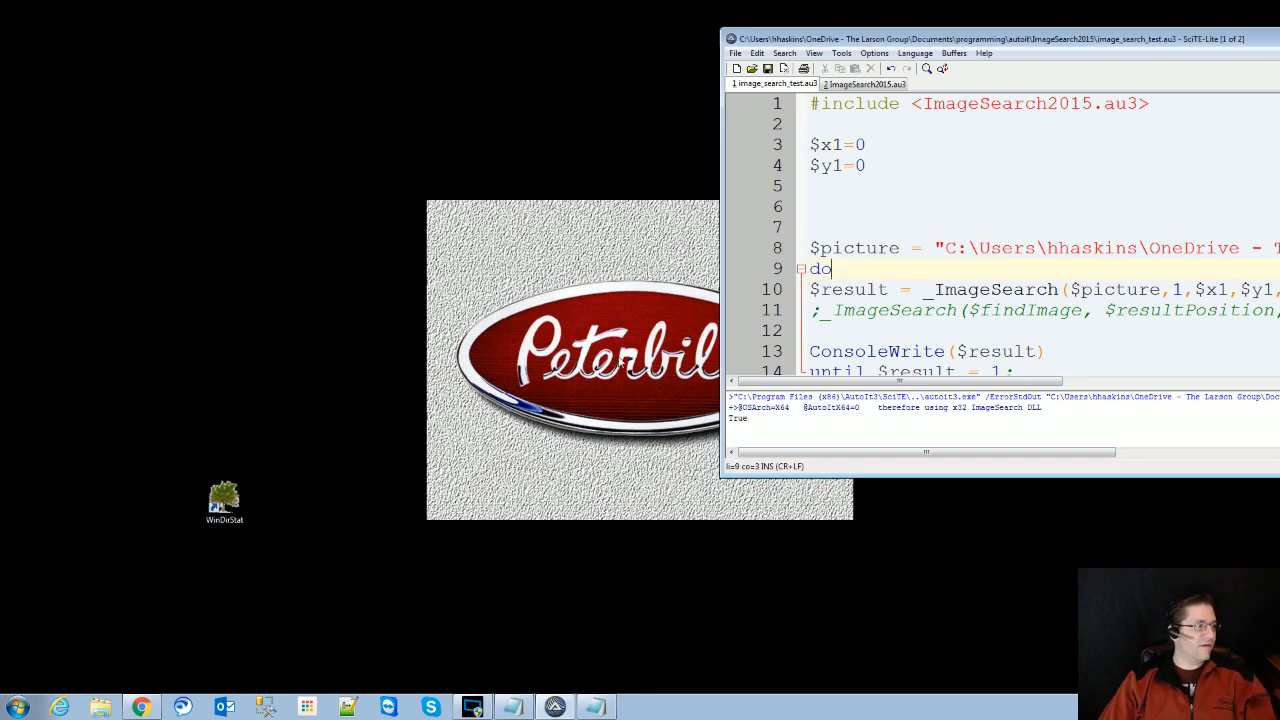
Drop #RequireAdmin from ImageSearch2015.au3 and run the test script, which reports True
left_click(224, 500)
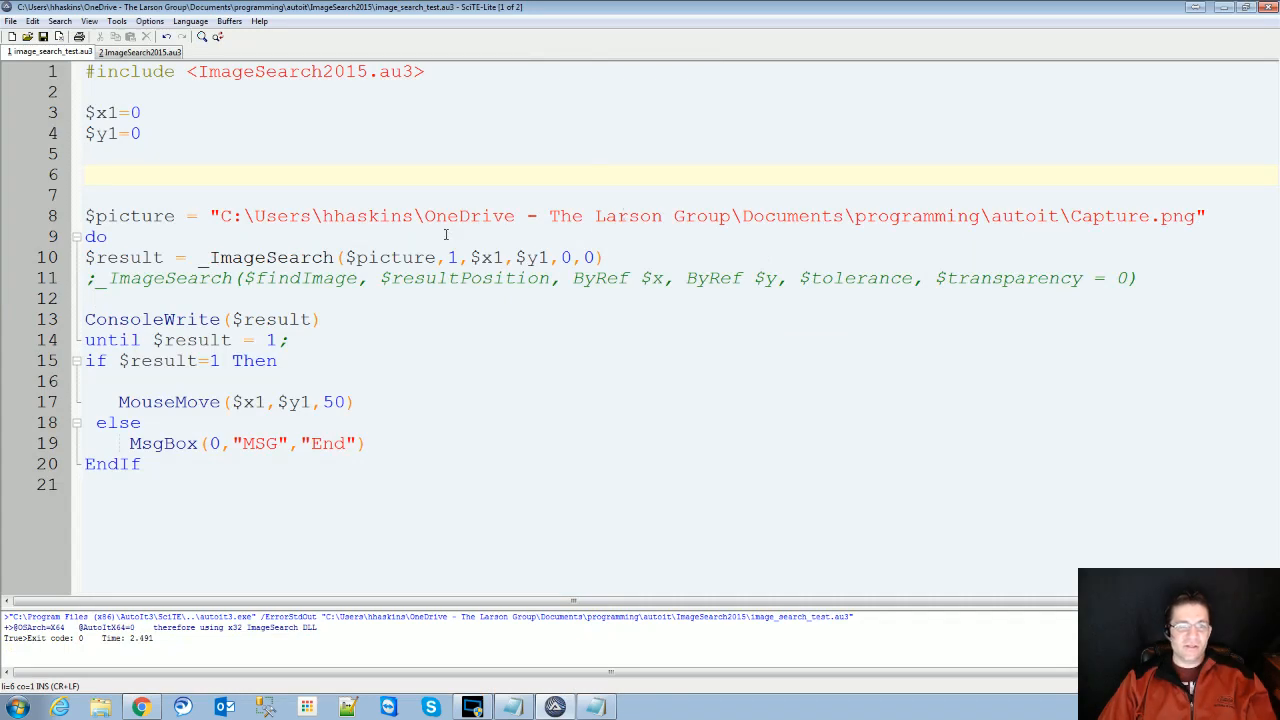
left_click(139, 51)
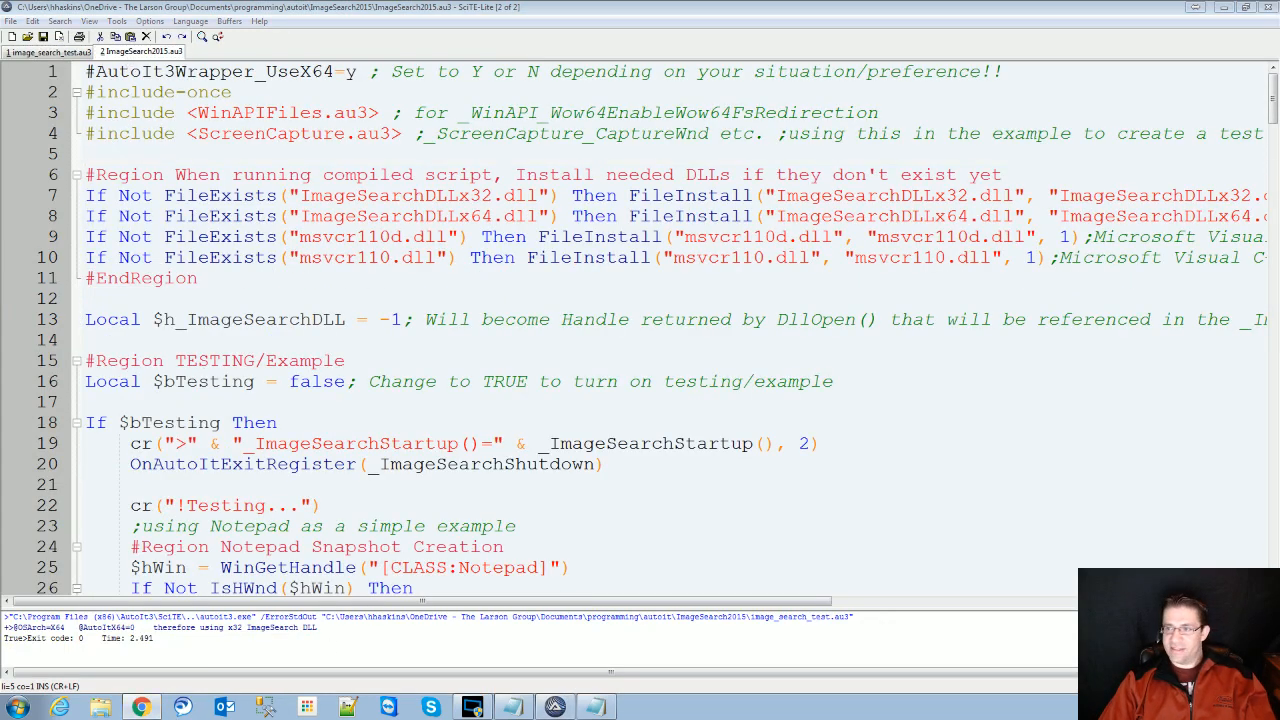
left_click(141, 707)
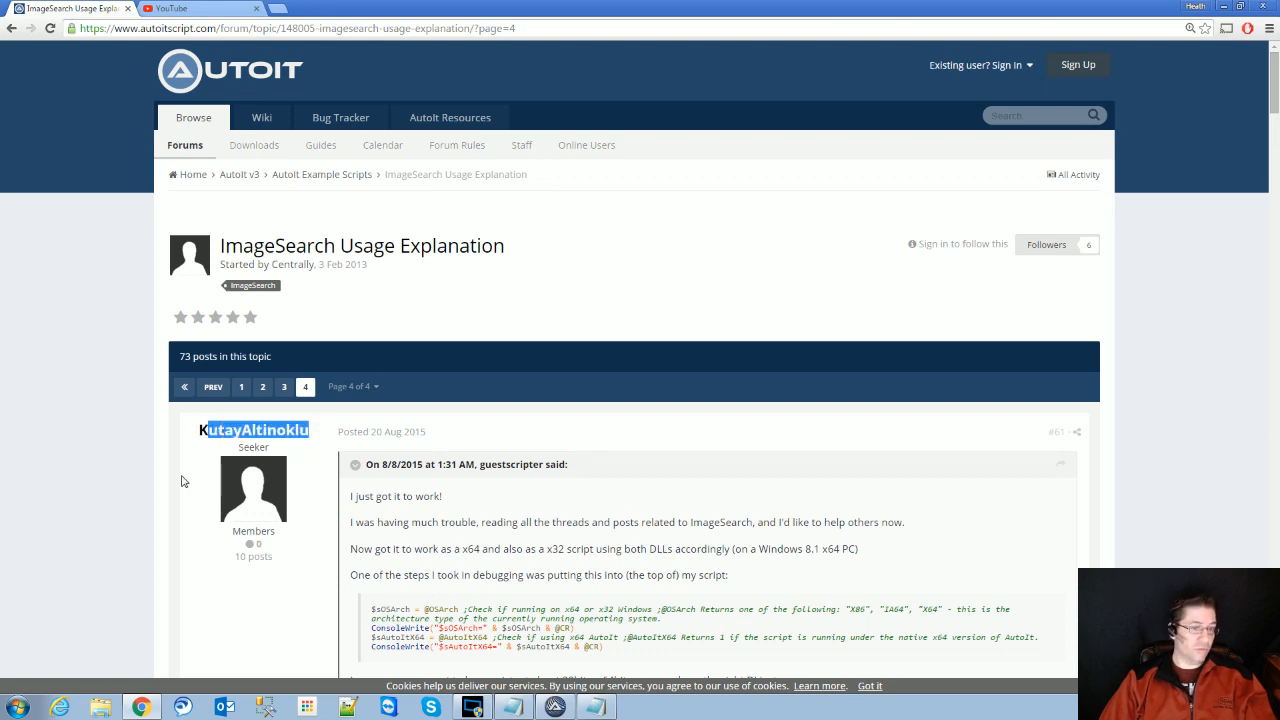
Scroll the ImageSearch Usage Explanation thread to the post sharing ImageSearch2015.zip
scroll("down", 3)
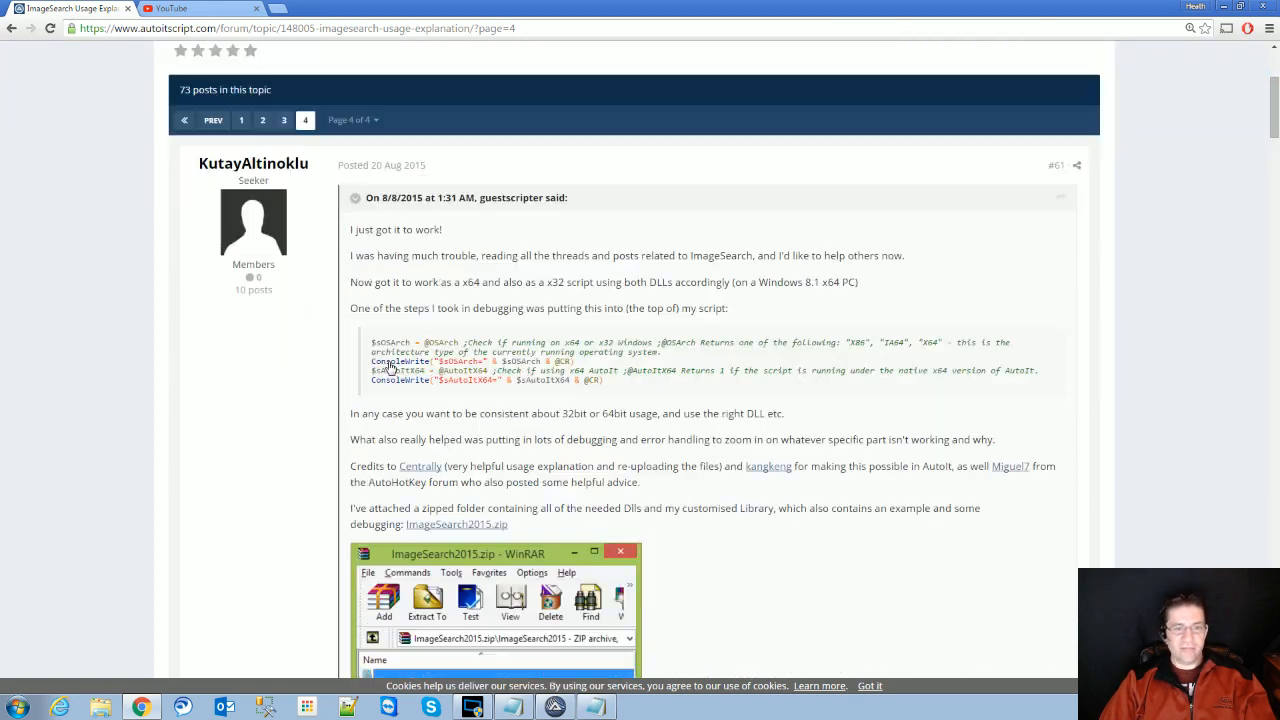
scroll("down", 3)
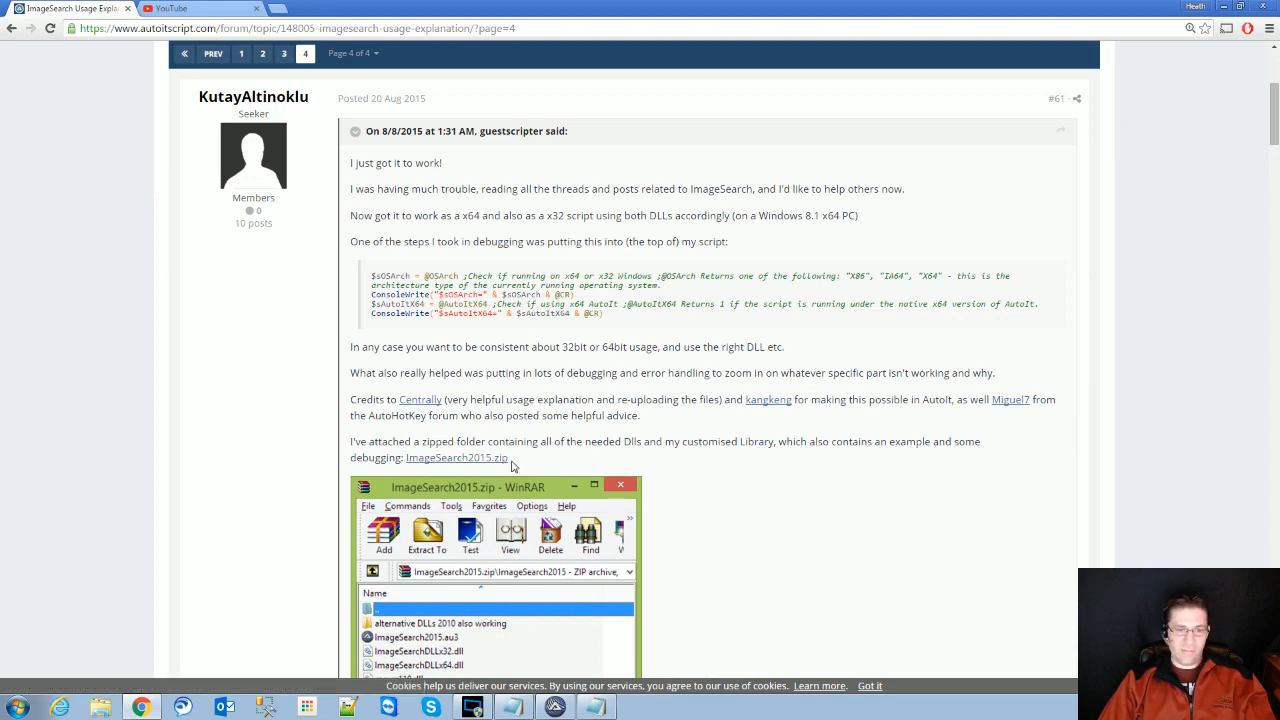
scroll("down", 3)
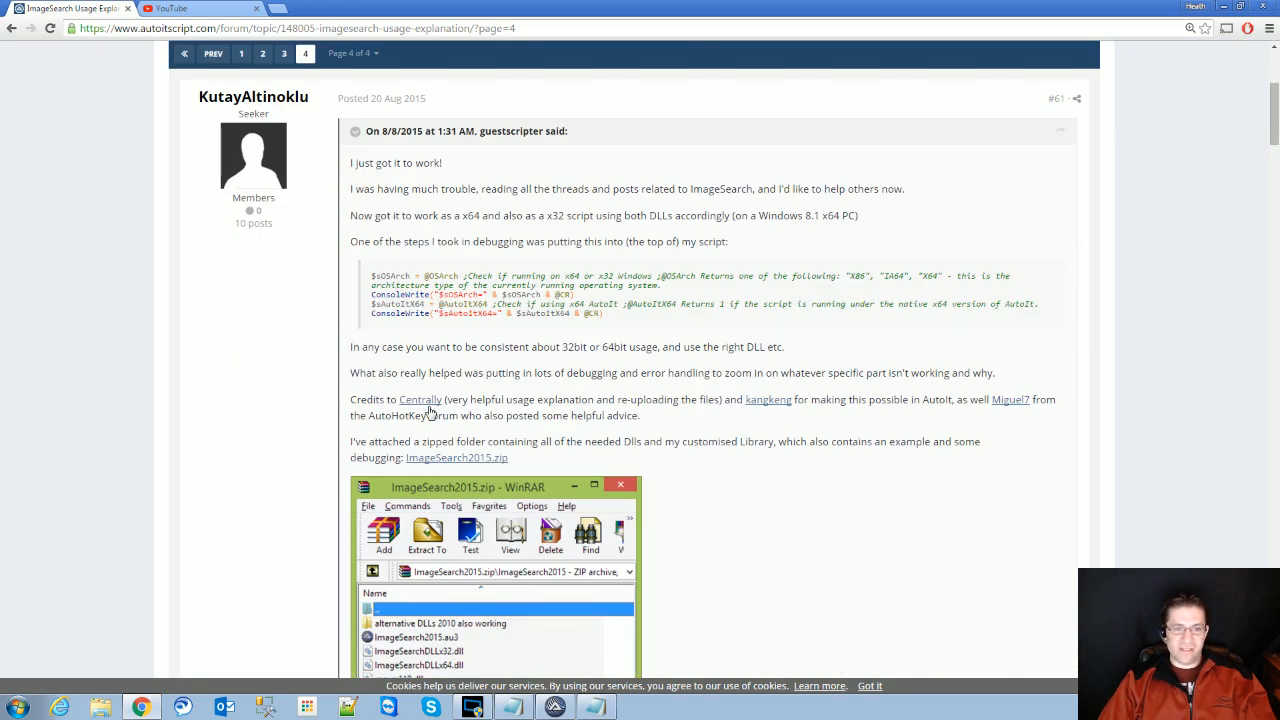
mouse_move(420, 399)
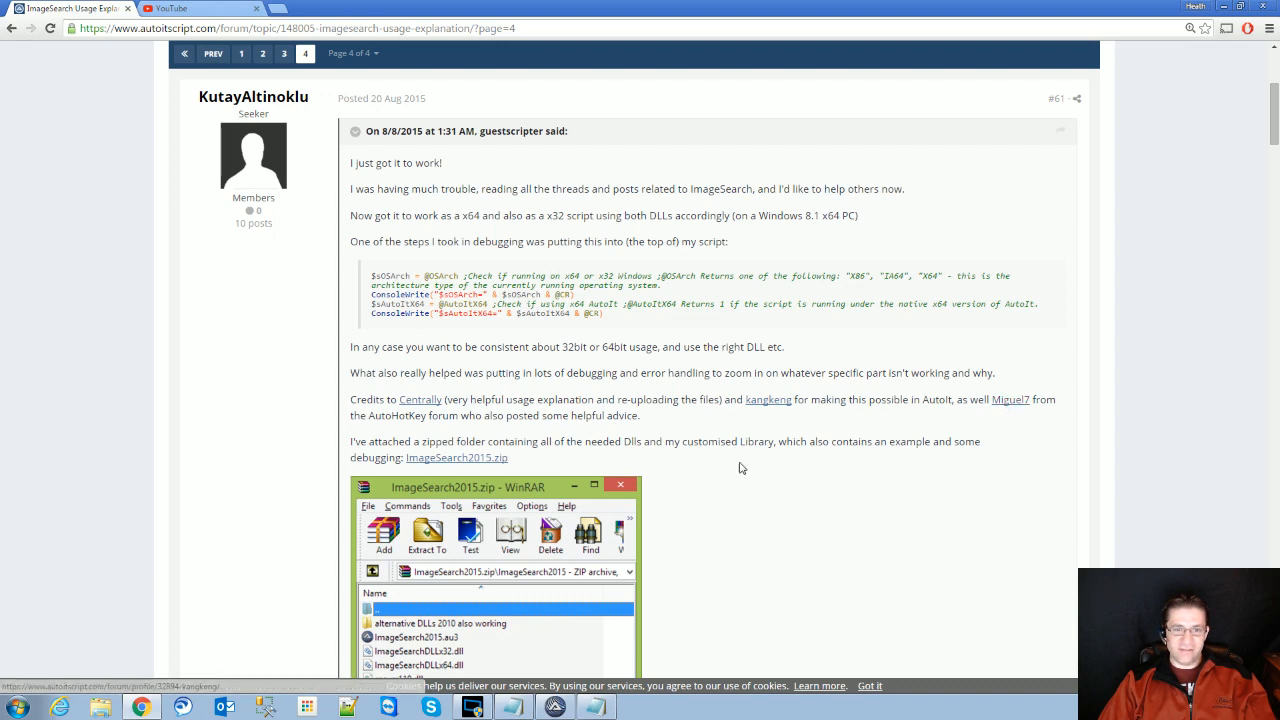
scroll("down", 3)
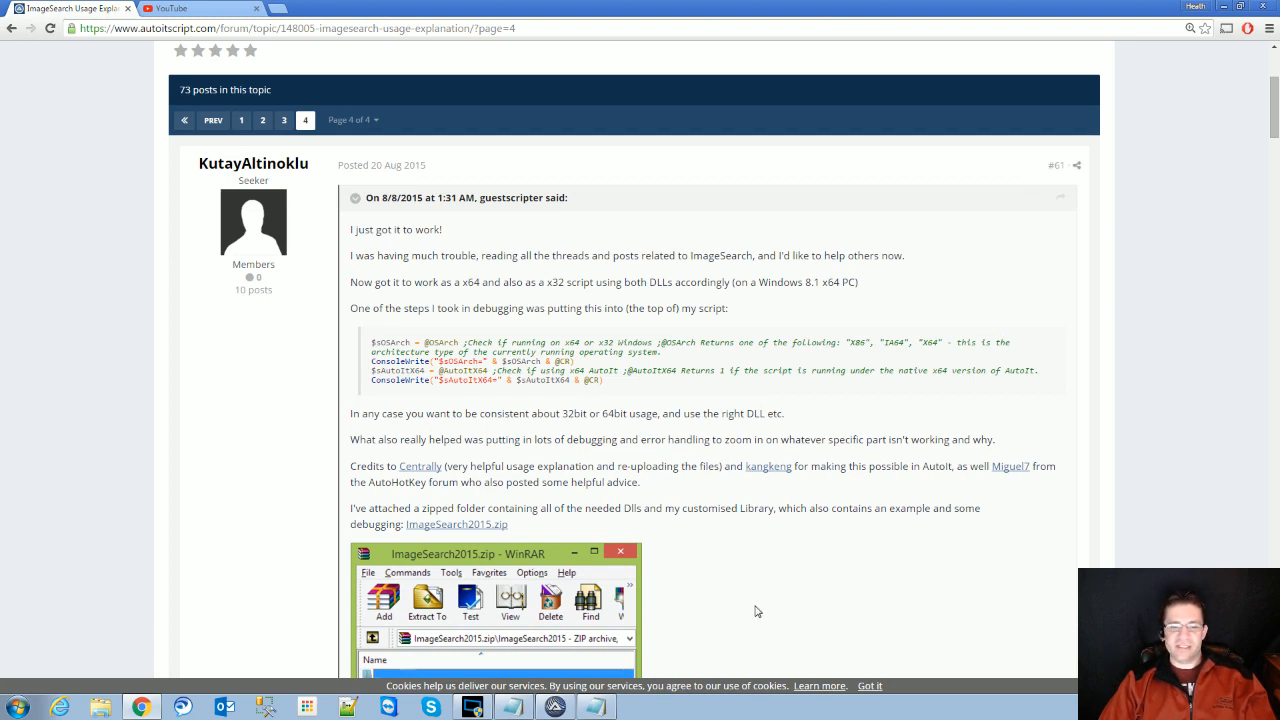
left_click(471, 707)
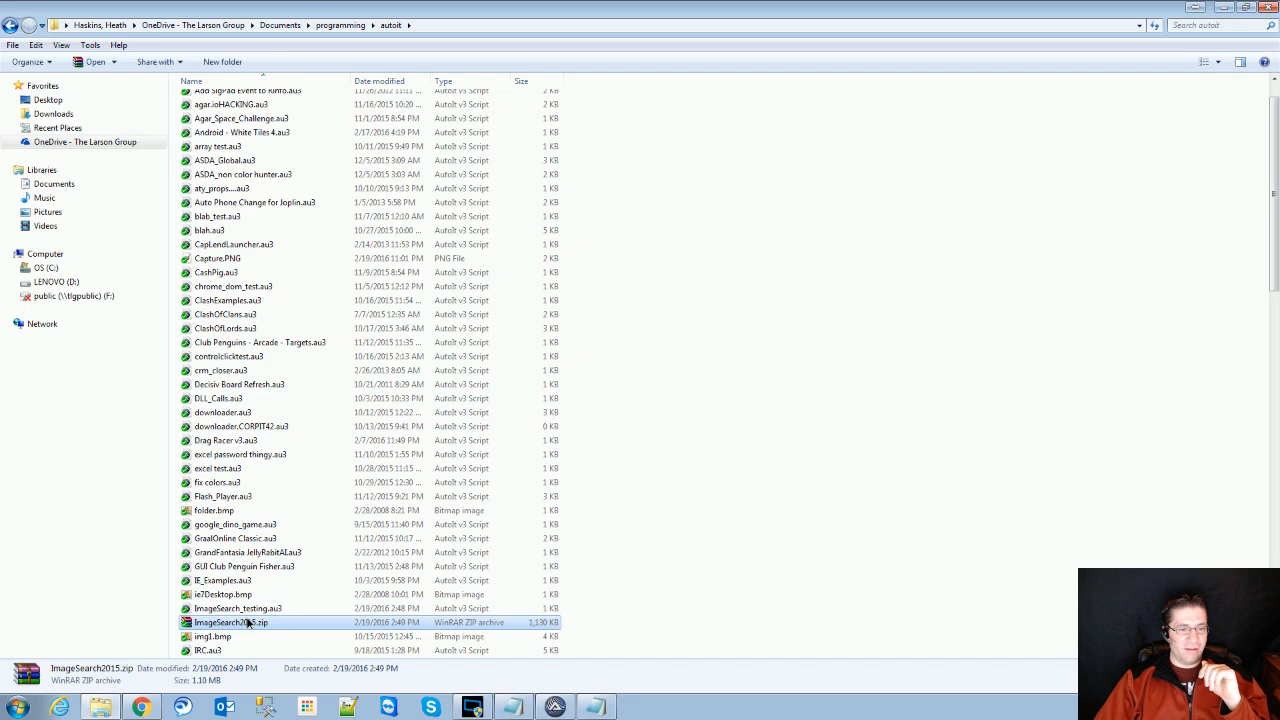
Preview ImageSearch2015.zip in WinRAR, close it, and open the ImageSearch2015 folder
double_click(230, 622)
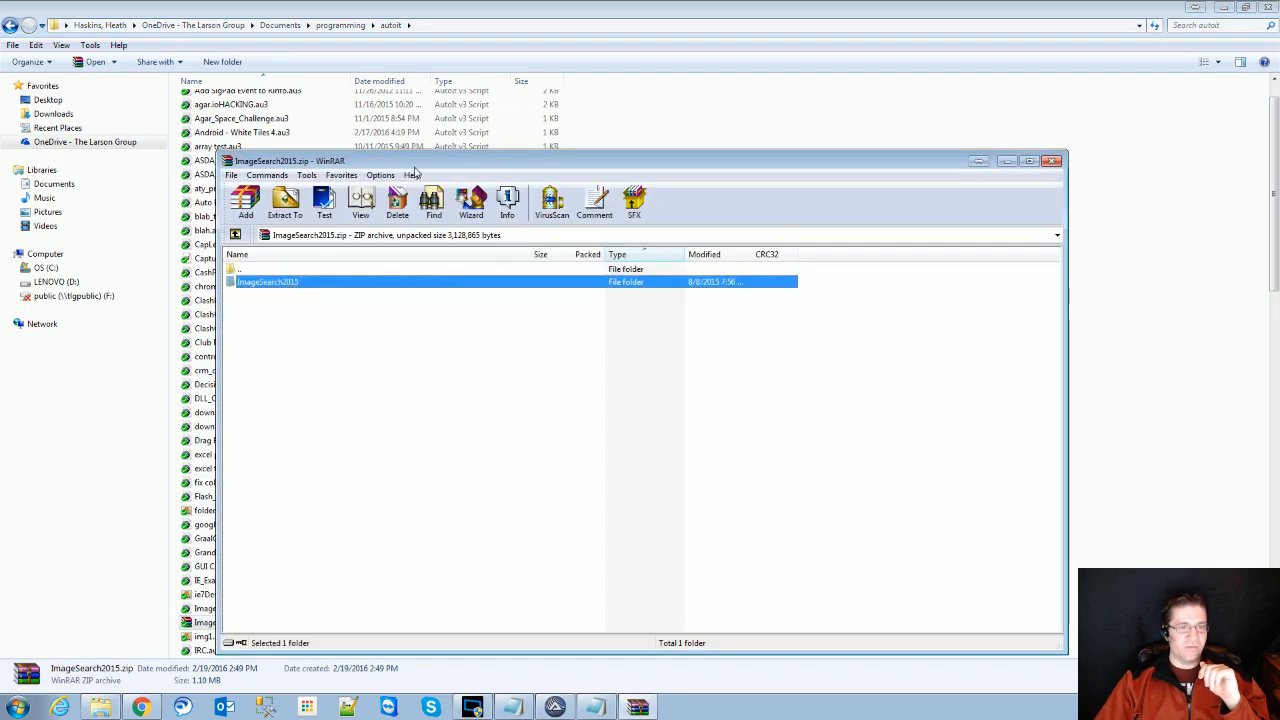
left_click(1054, 160)
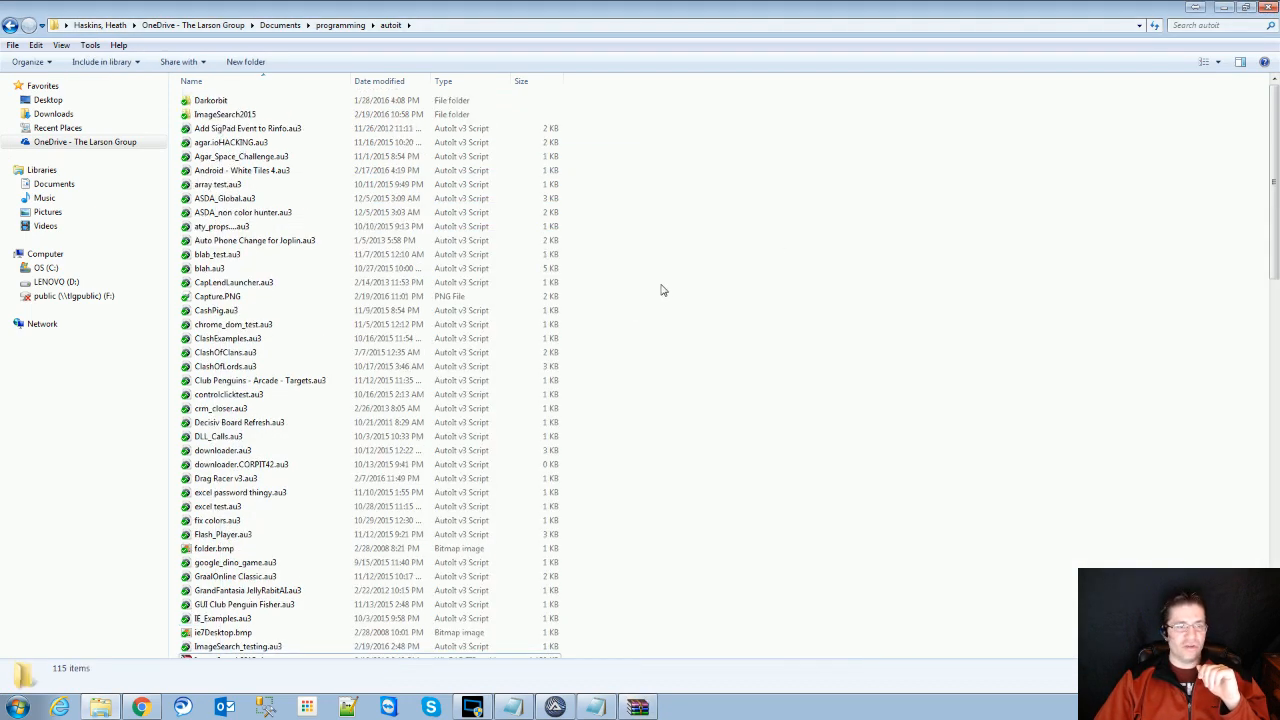
mouse_move(225, 114)
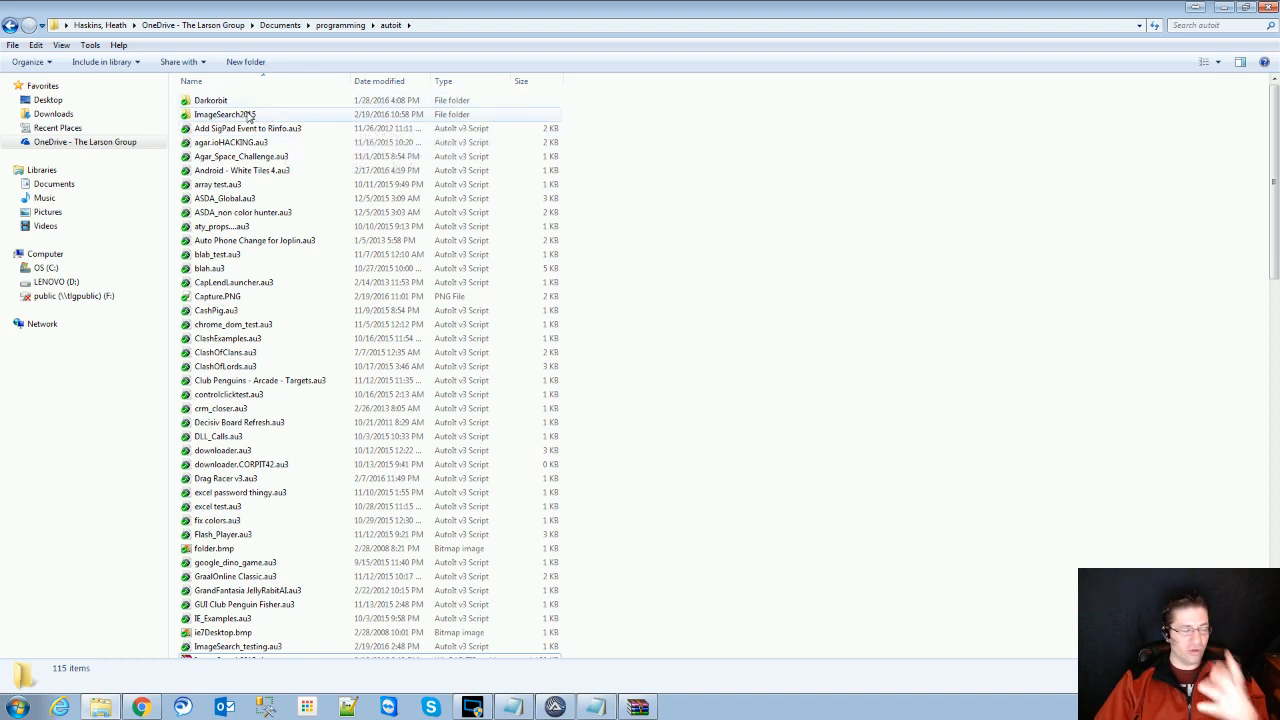
double_click(224, 114)
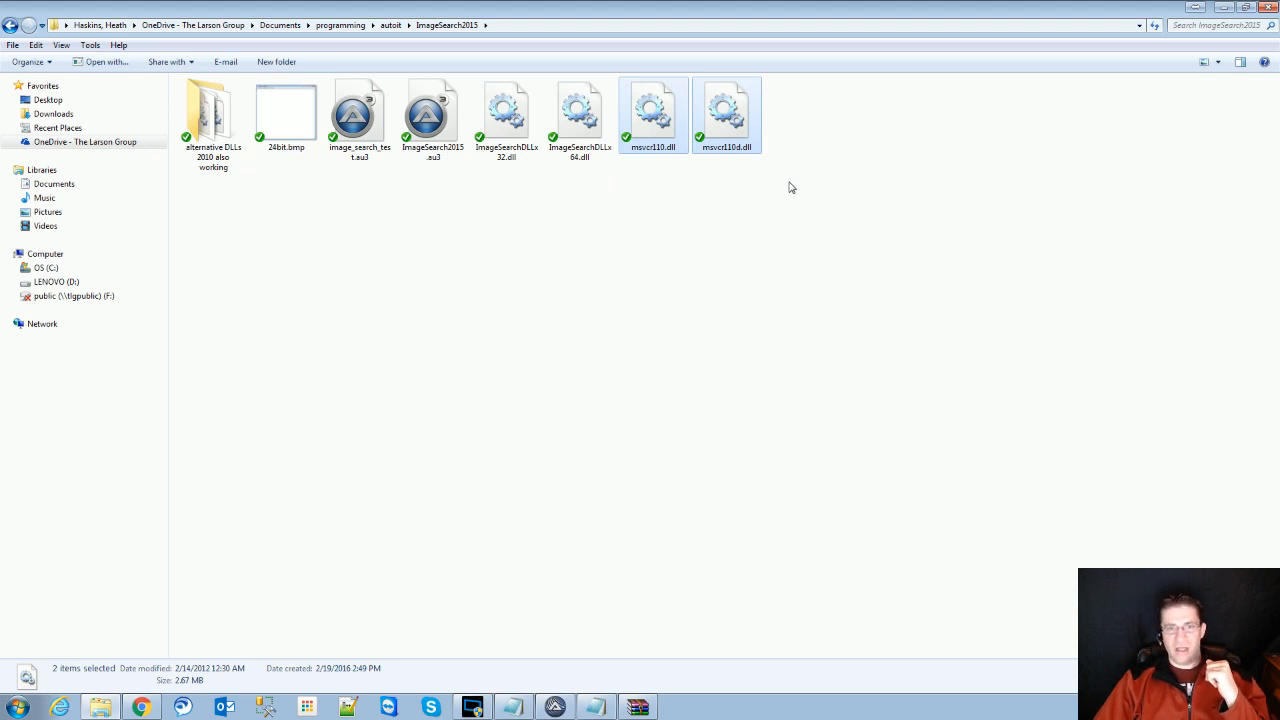
mouse_move(716, 165)
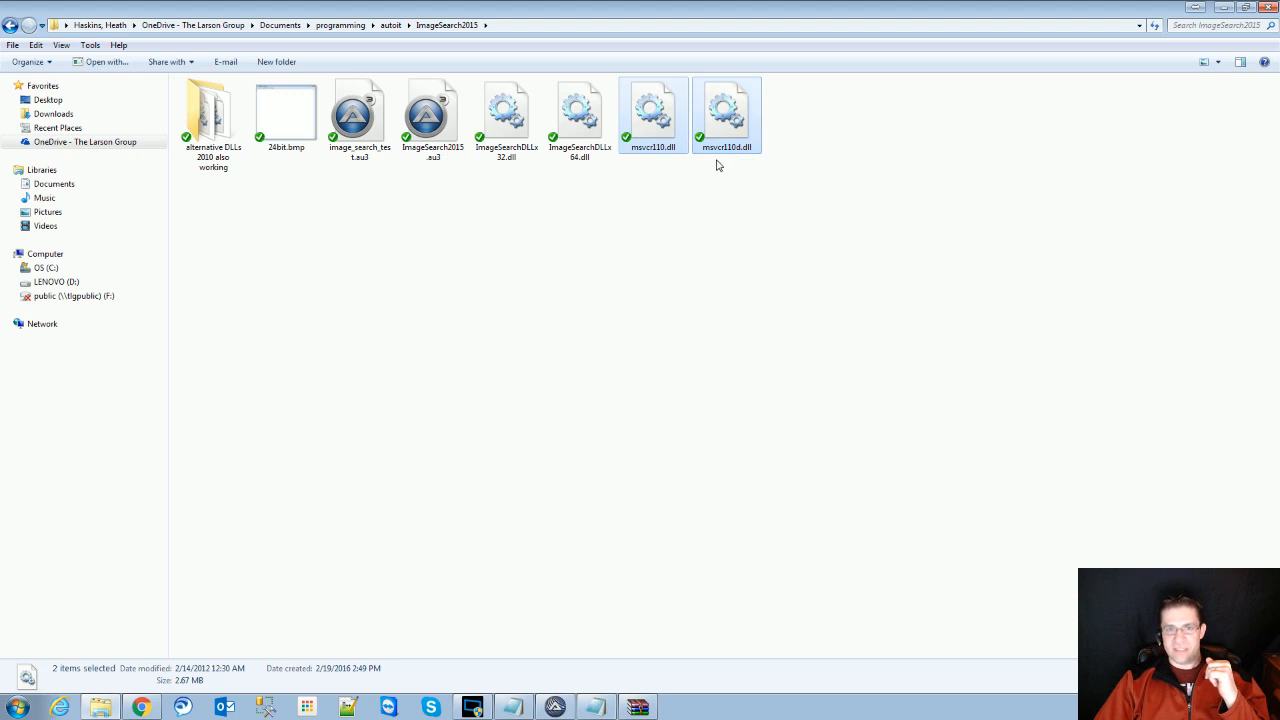
mouse_move(658, 161)
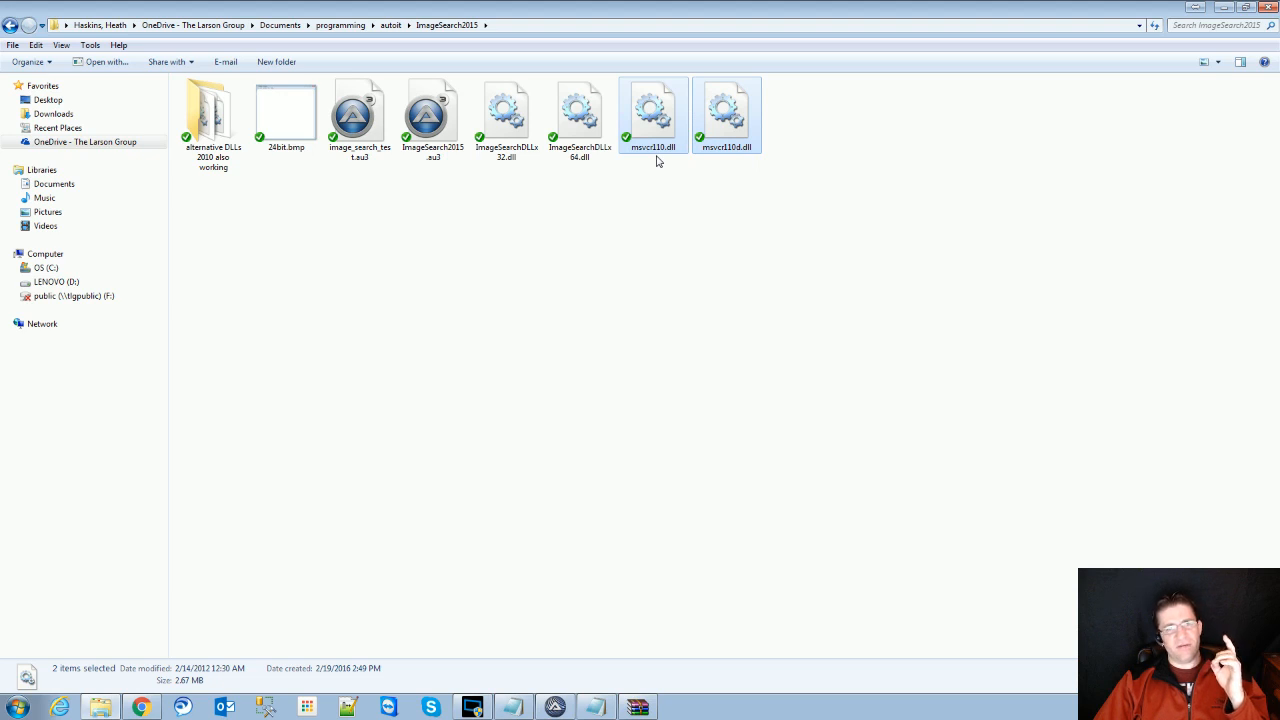
mouse_move(649, 180)
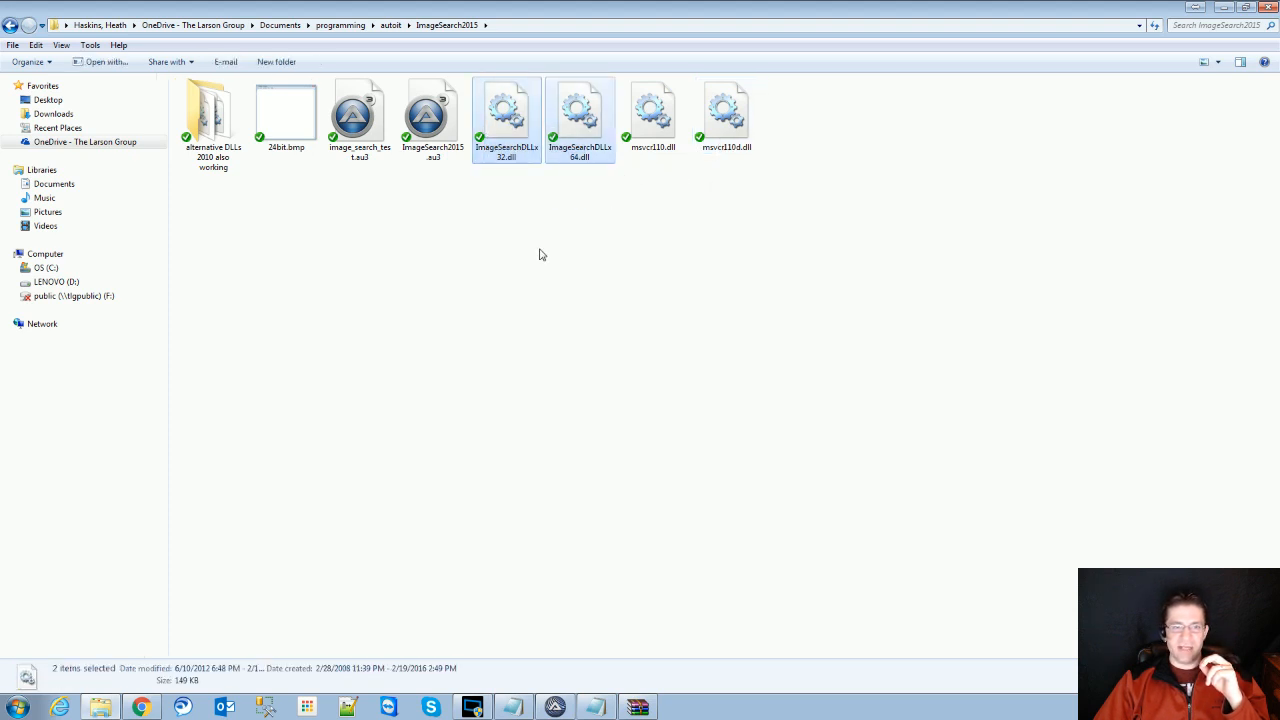
mouse_move(577, 216)
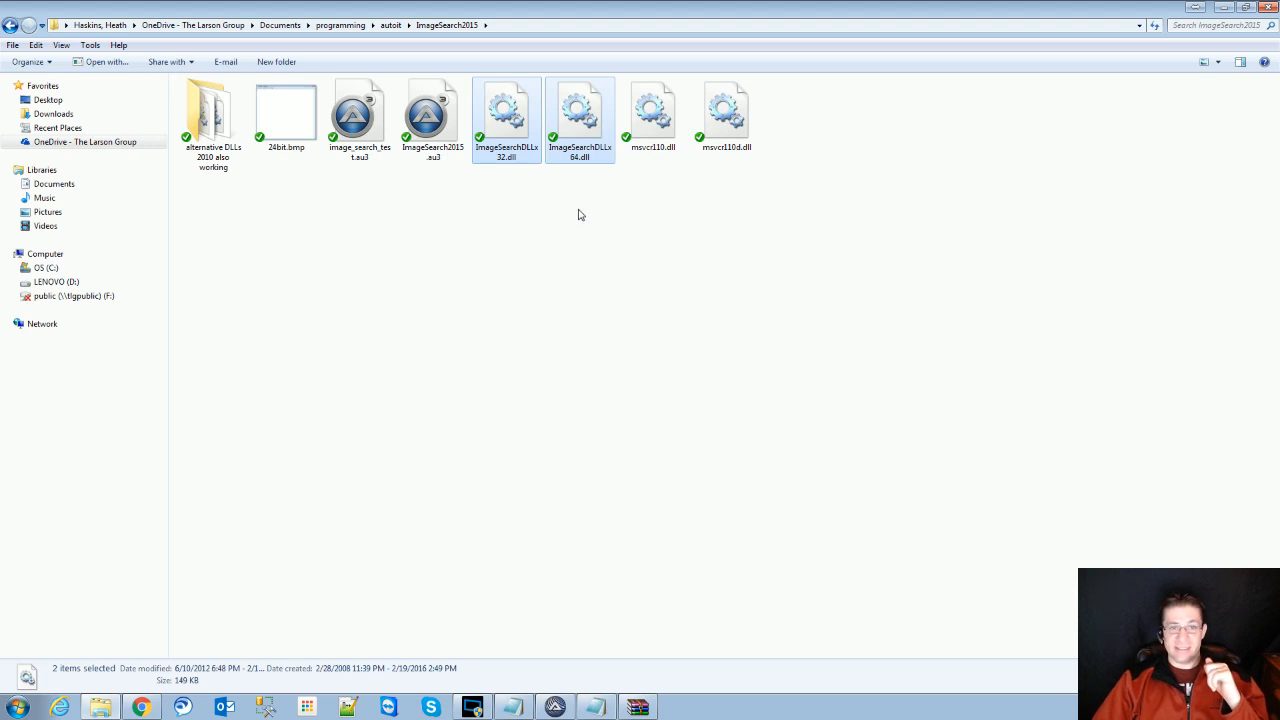
Deselect the ImageSearch DLLs and select the ImageSearch2015.au3 include file
left_click(580, 115)
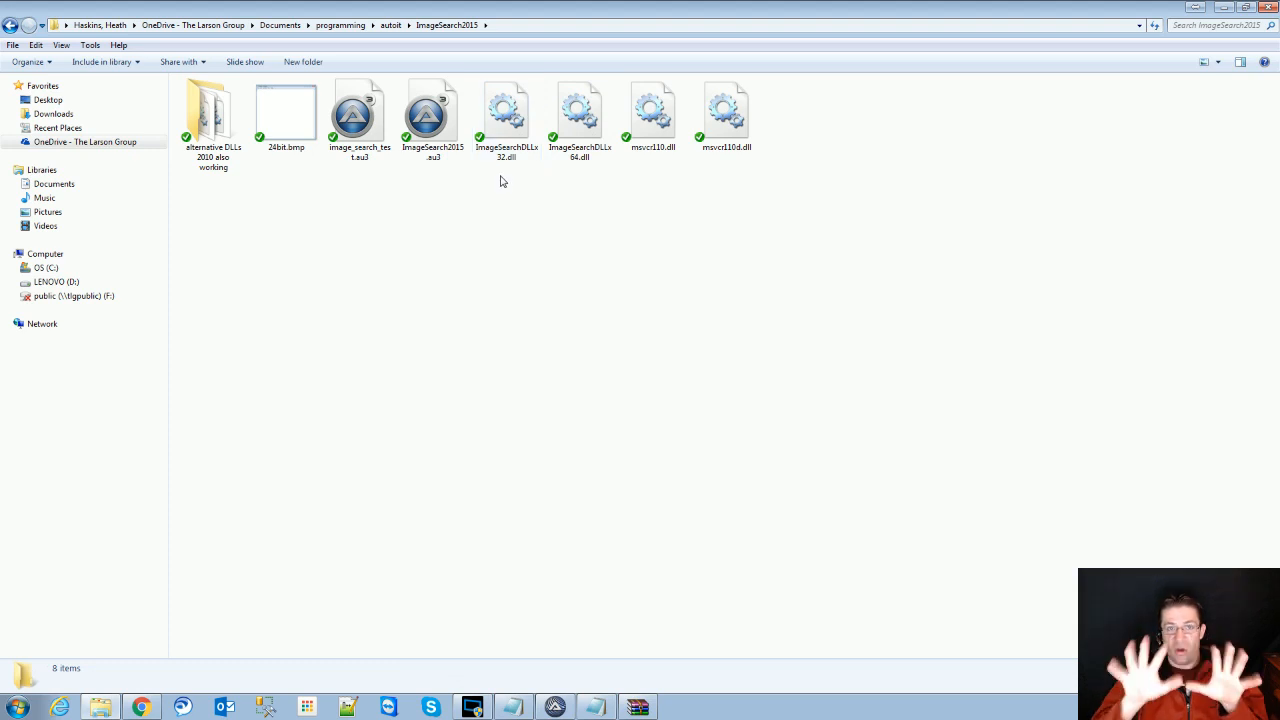
left_click(432, 110)
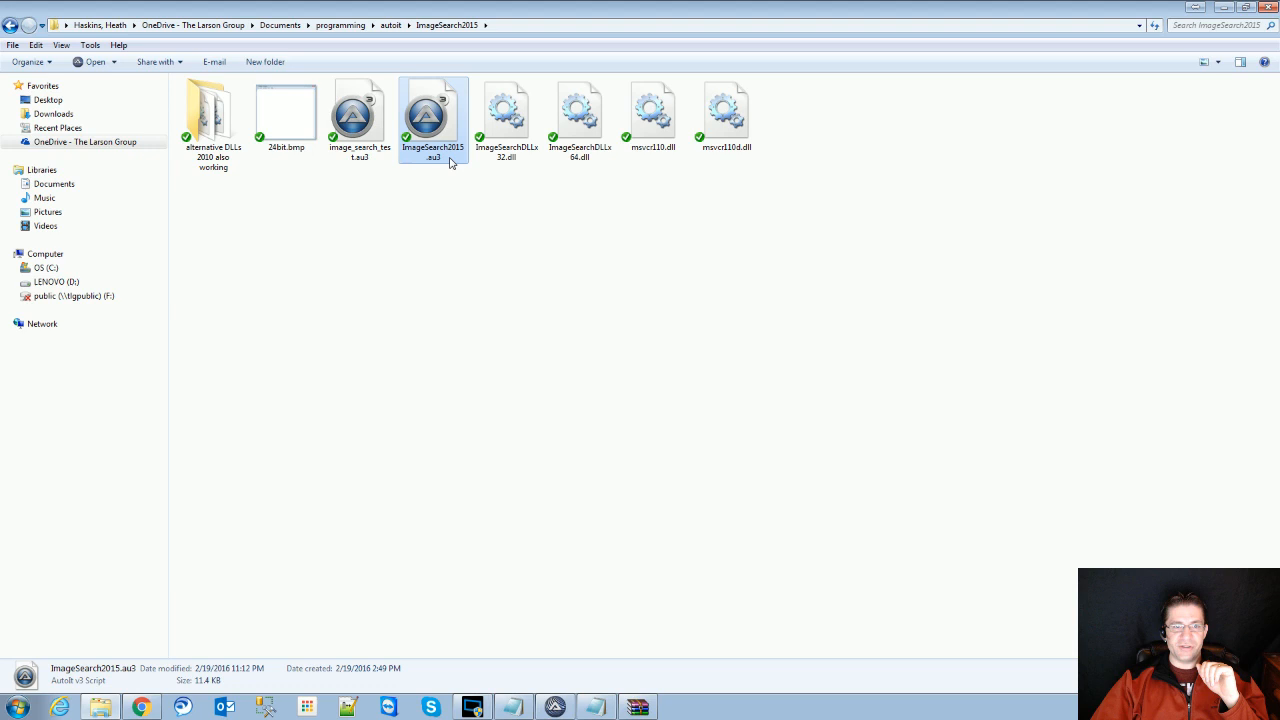
mouse_move(477, 548)
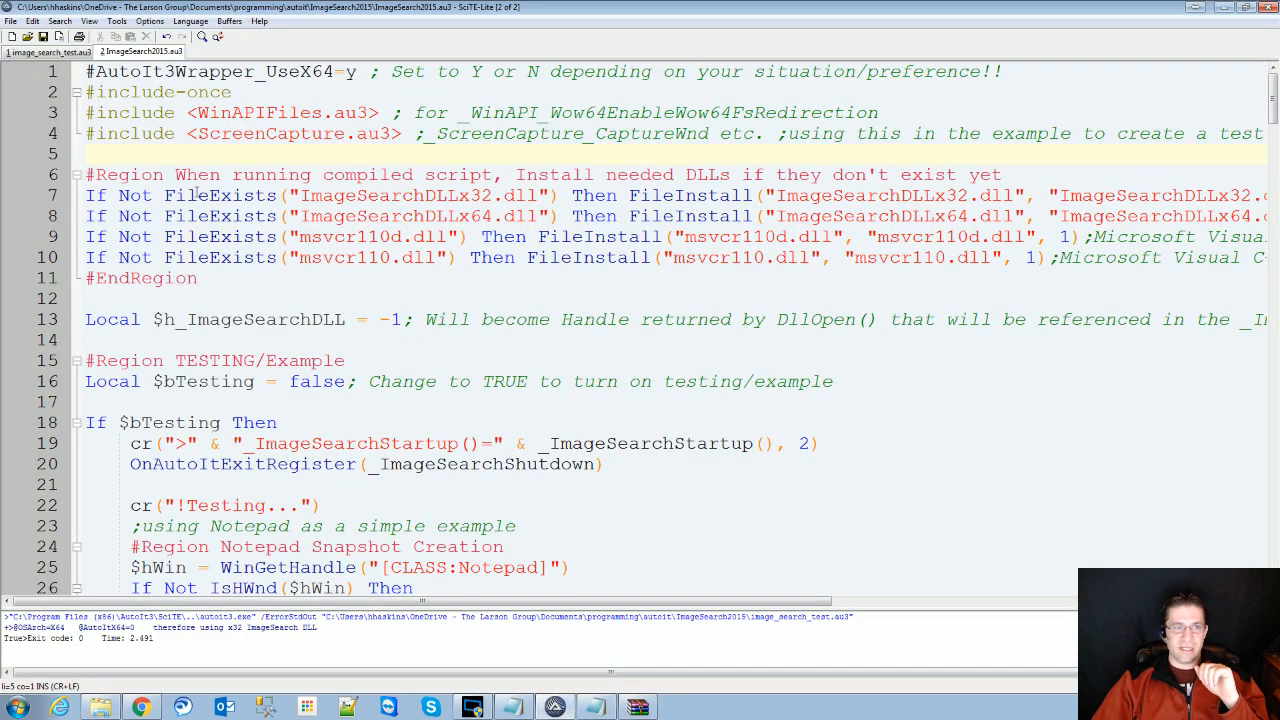
left_click(248, 112)
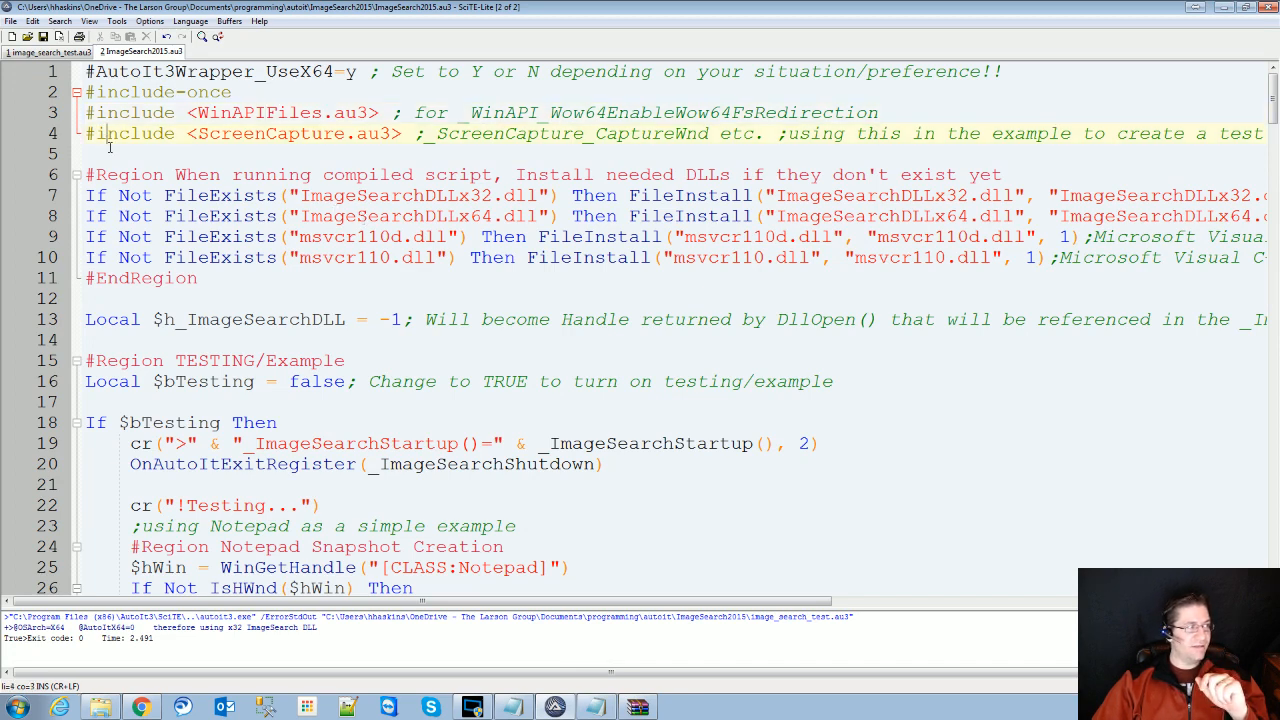
type("#")
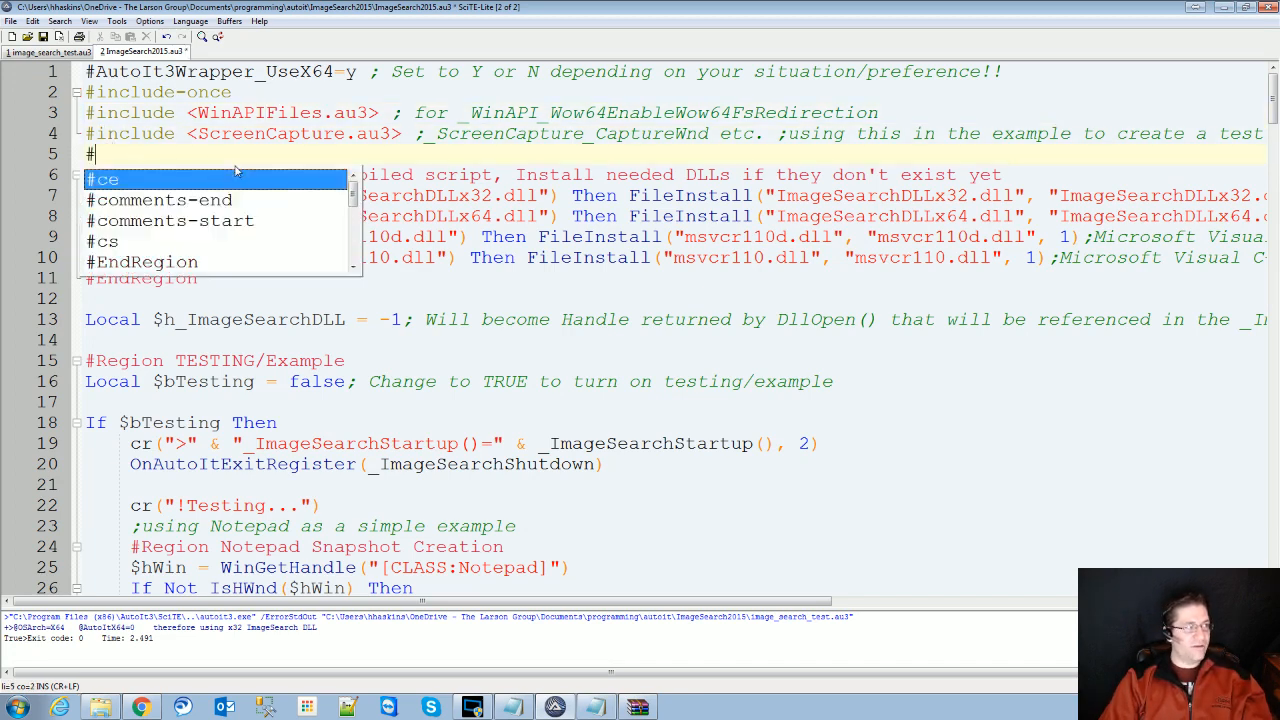
type("RequireAdmin")
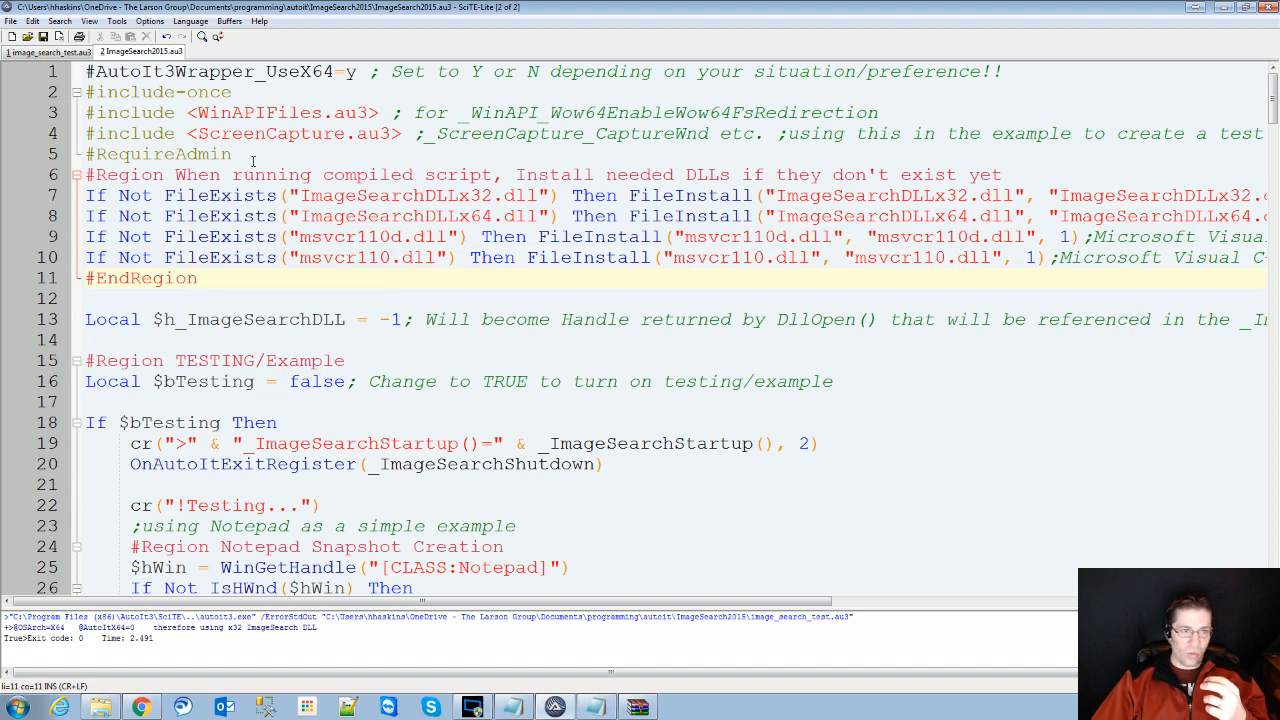
key("Delete")
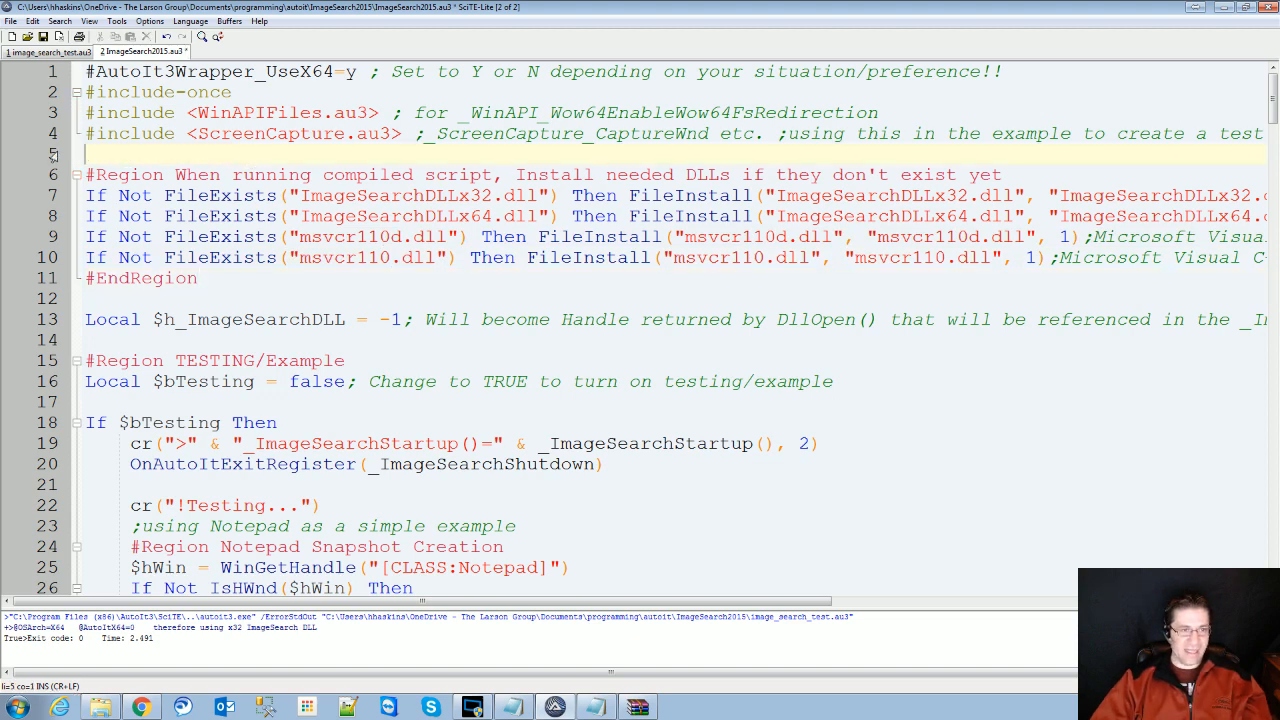
scroll("down", 3)
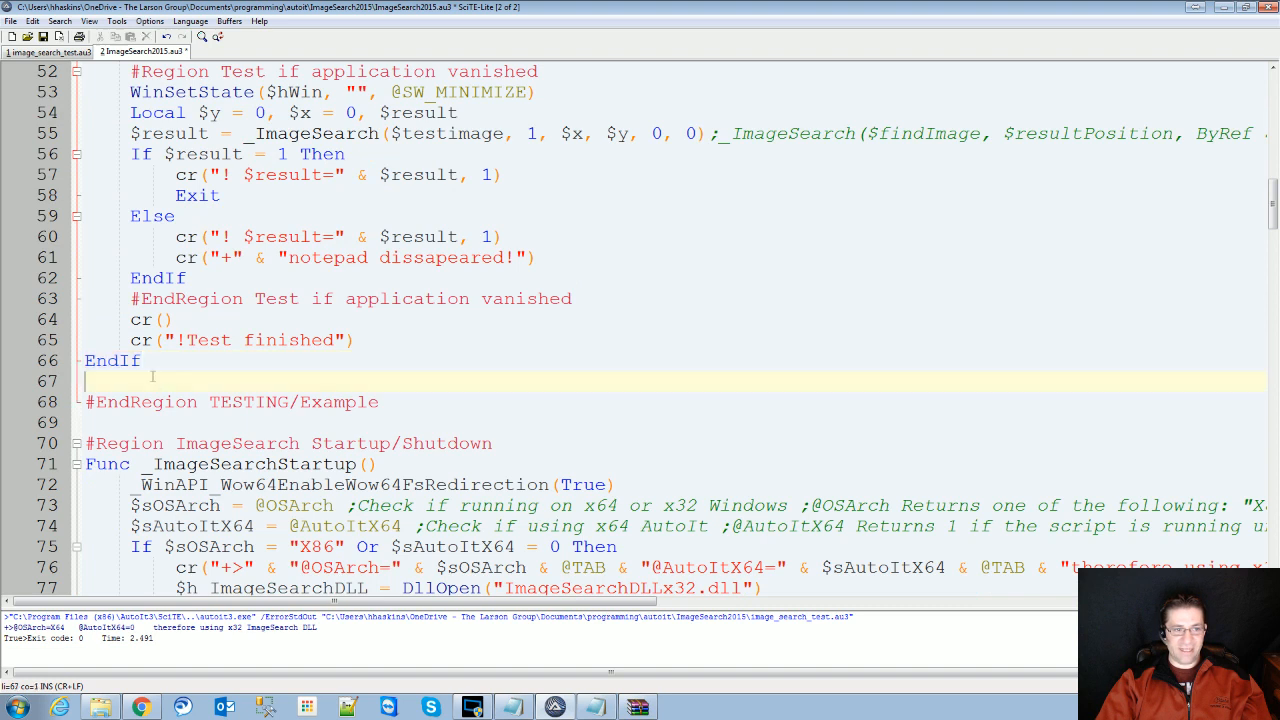
type("Exit")
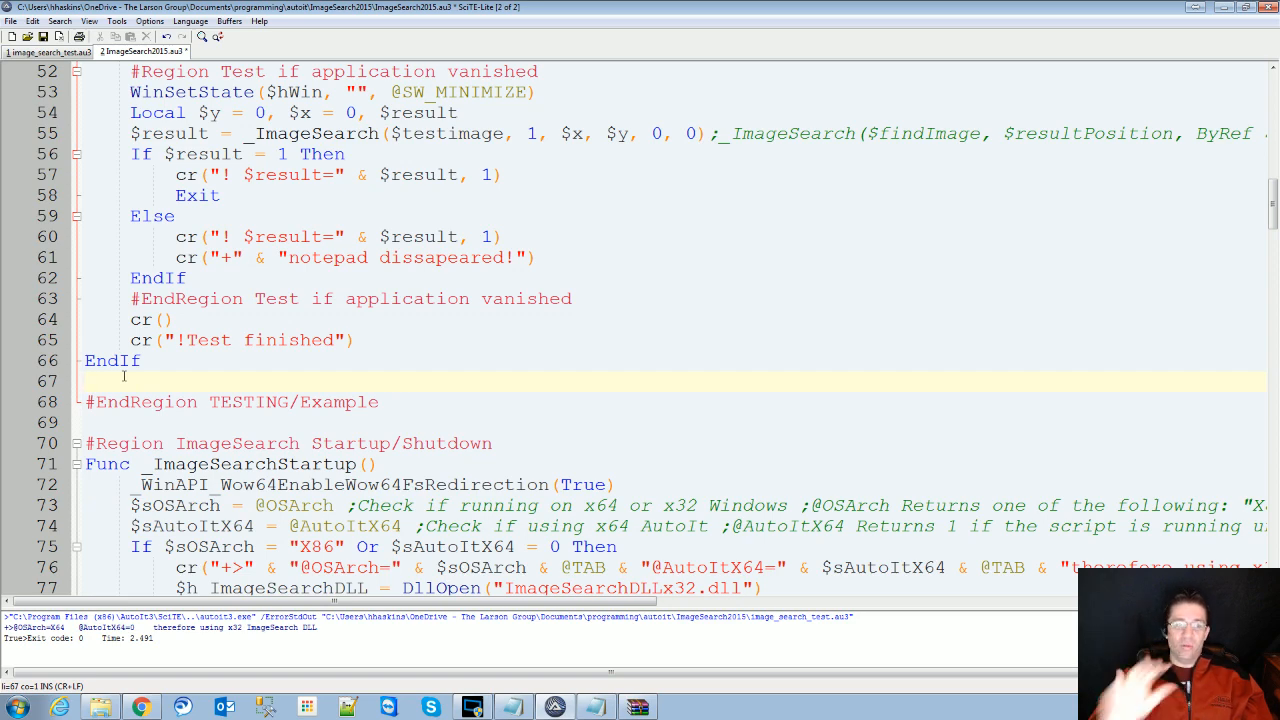
scroll("up", 3)
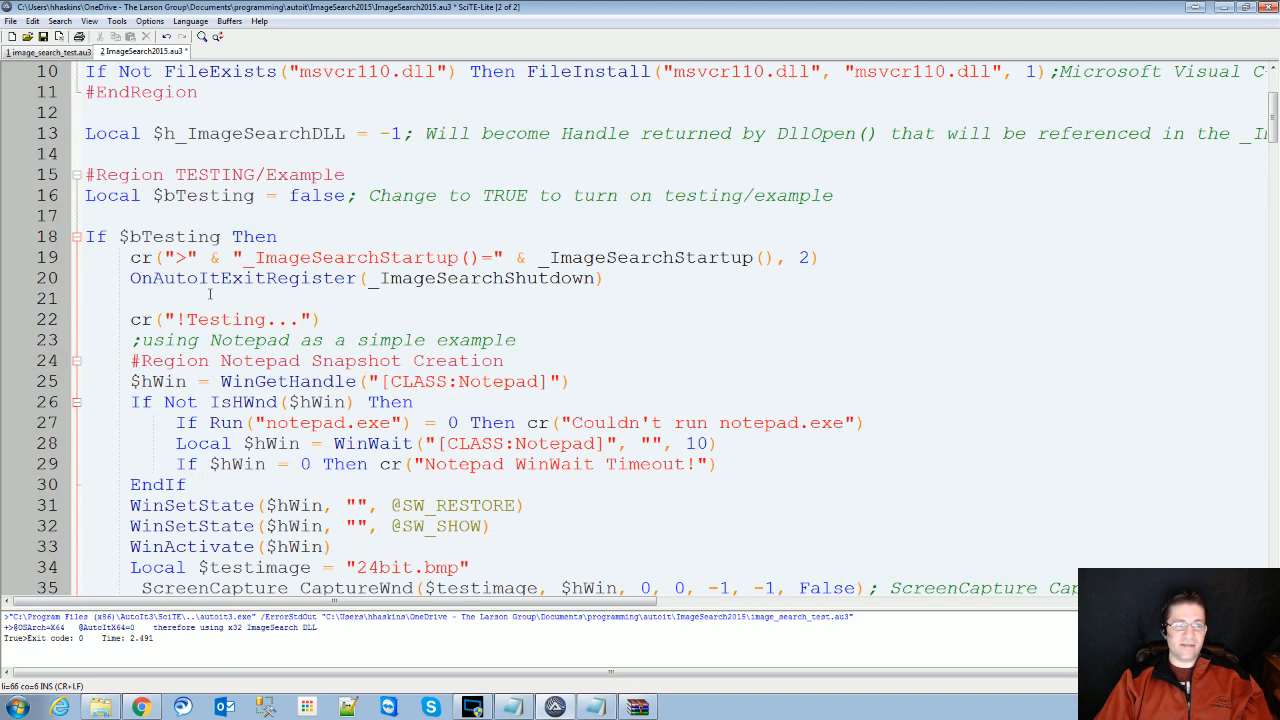
left_click(47, 51)
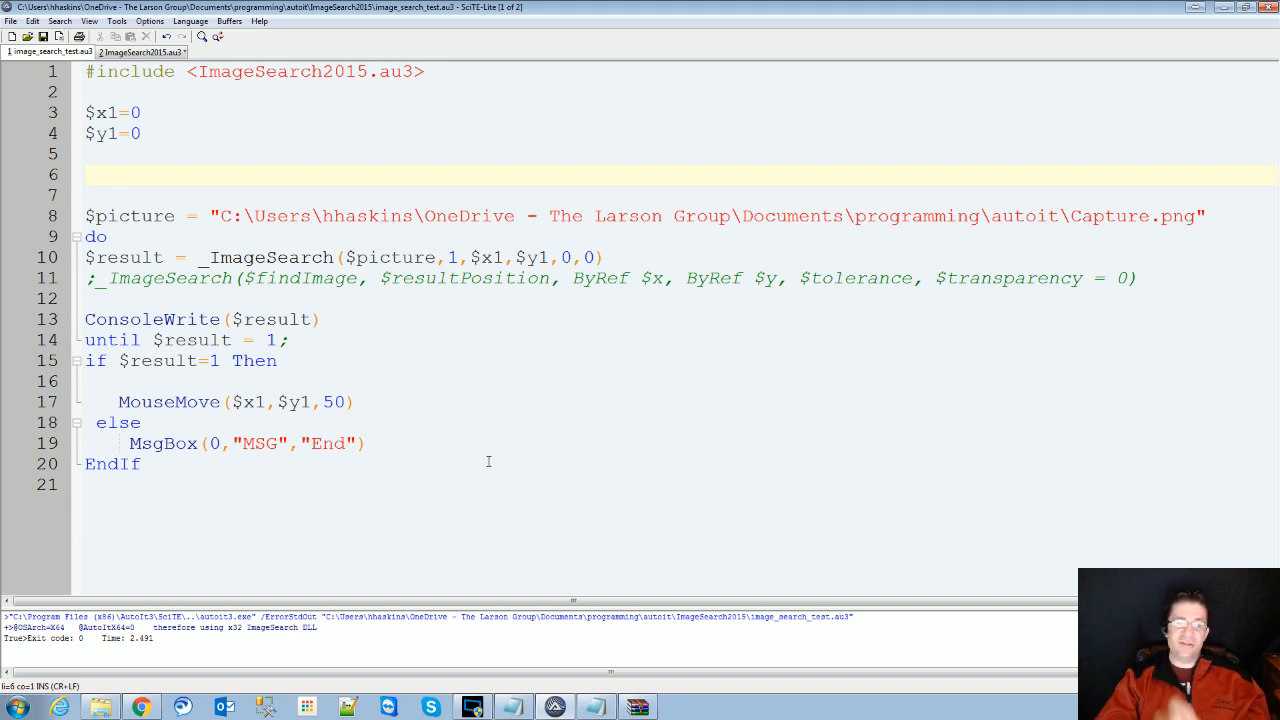
Show the image_search_test.au3 script that searches the screen for Capture.png
left_click(15, 707)
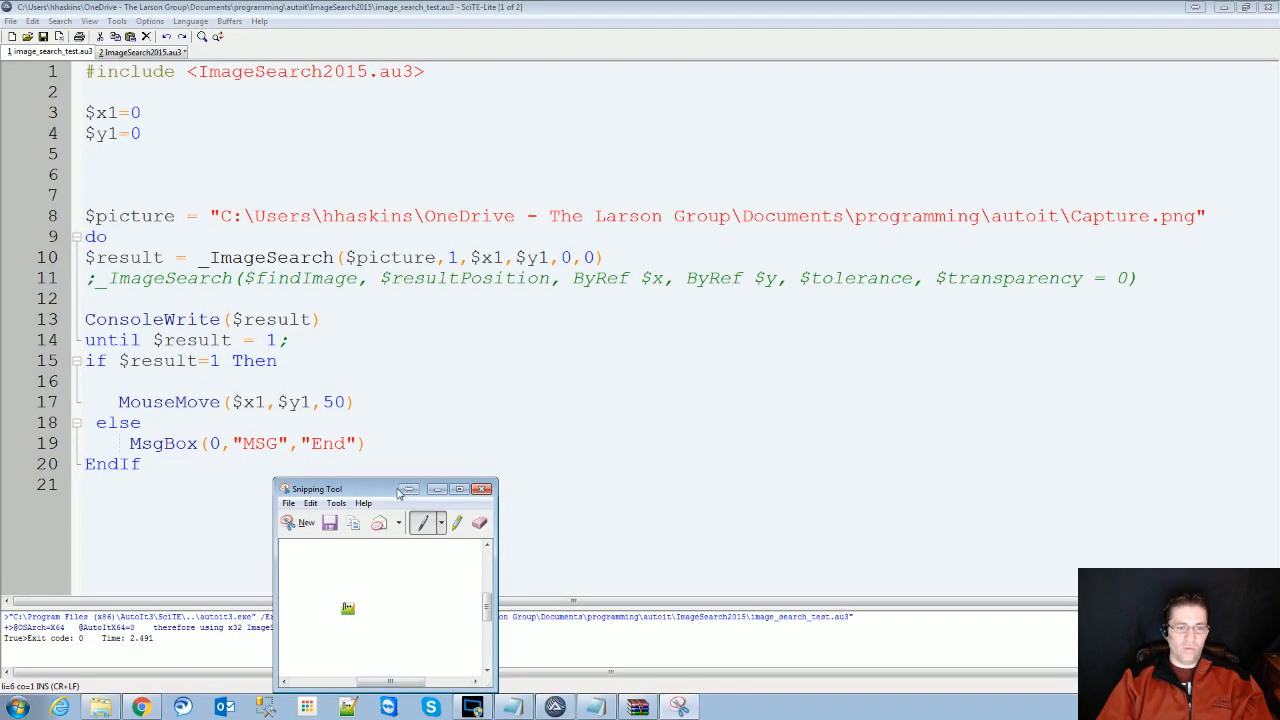
Move the snip window up, cancel saving, and close the snipped icon unsaved
left_click_drag(350, 489, 710, 152)
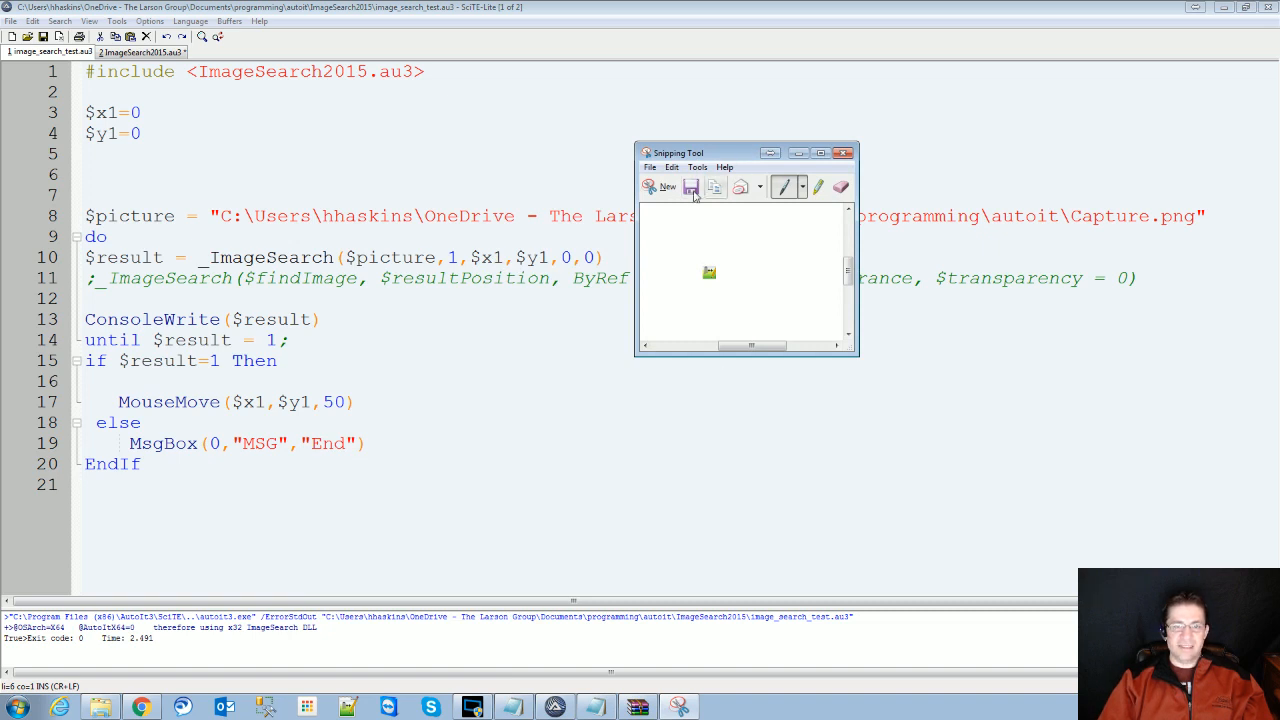
left_click(692, 187)
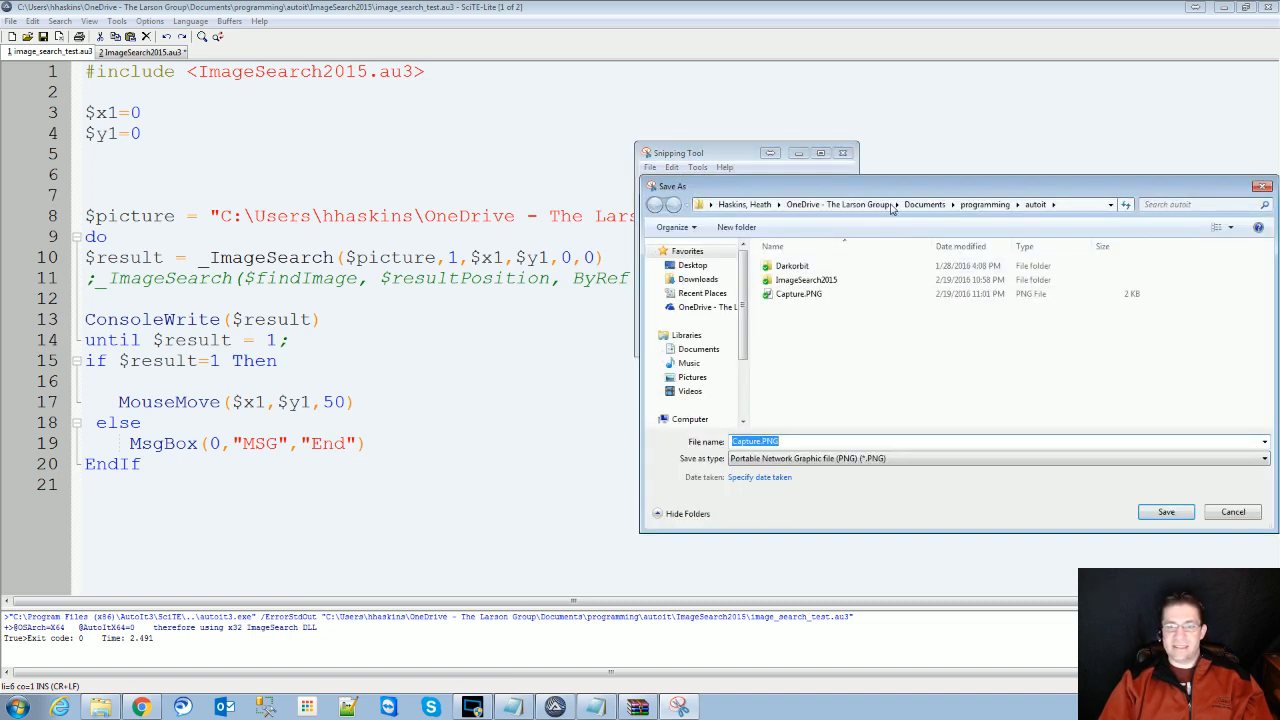
mouse_move(970, 326)
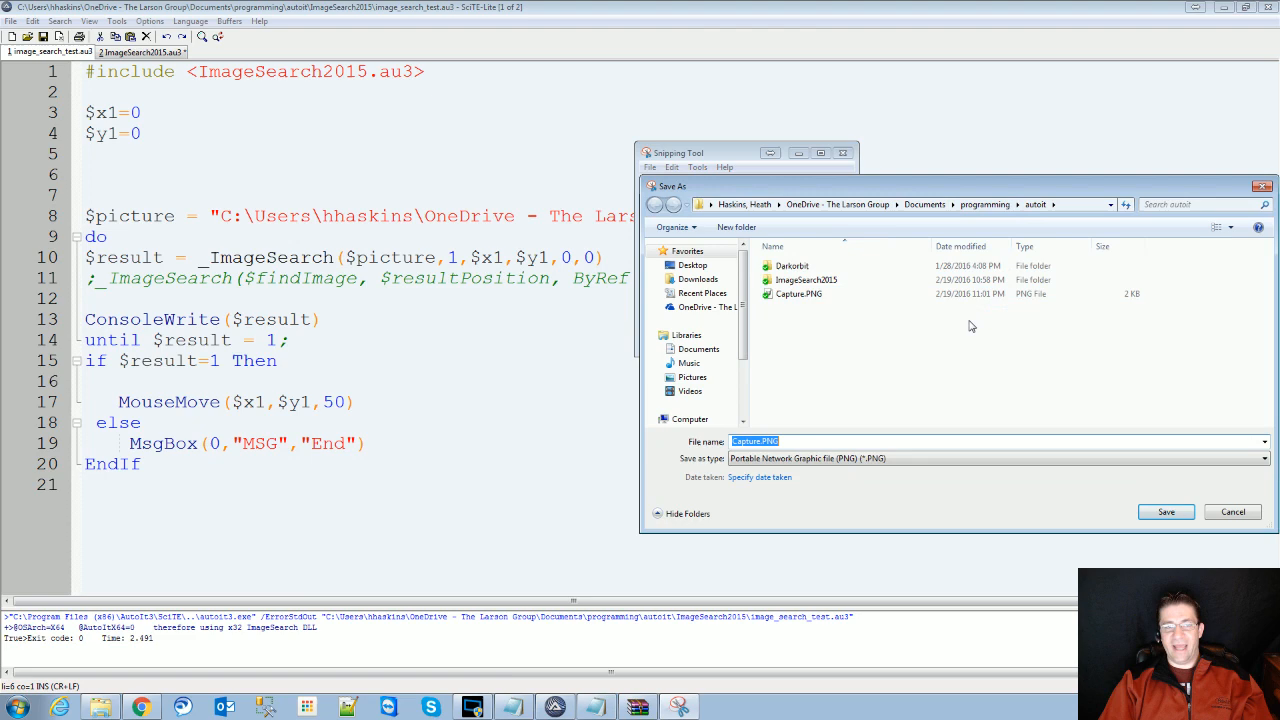
mouse_move(1168, 231)
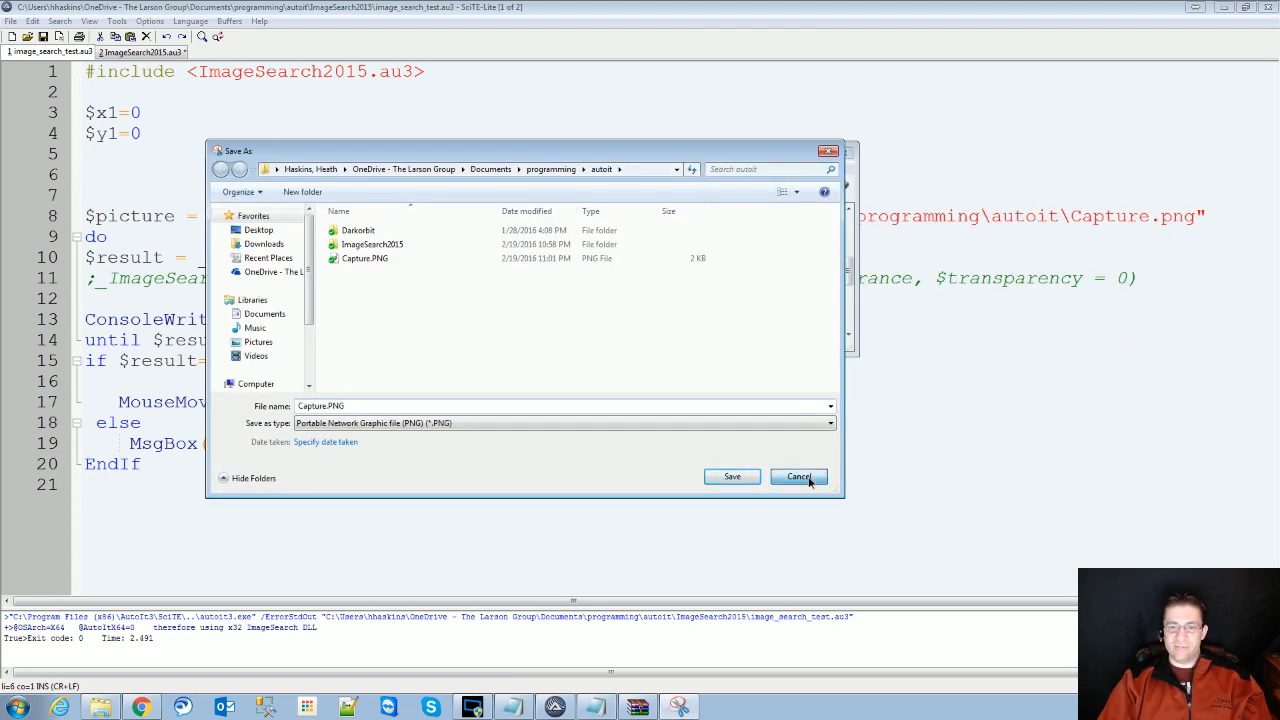
left_click(799, 476)
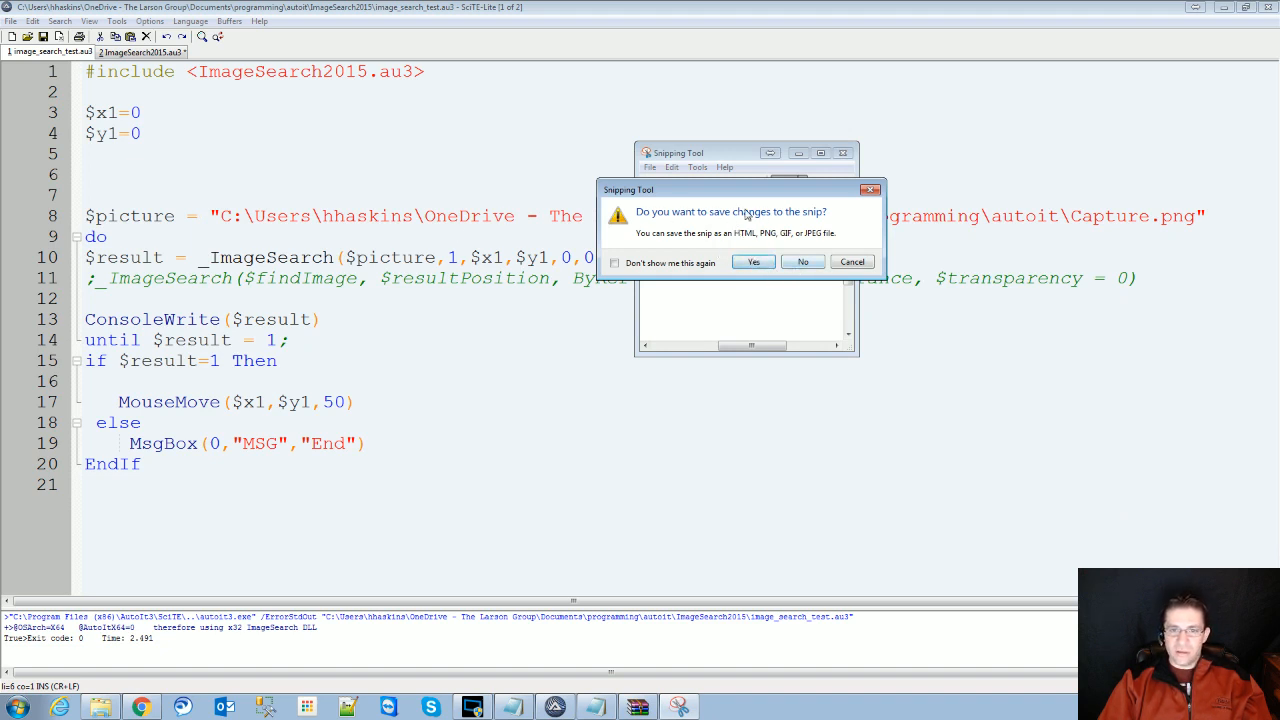
left_click(803, 261)
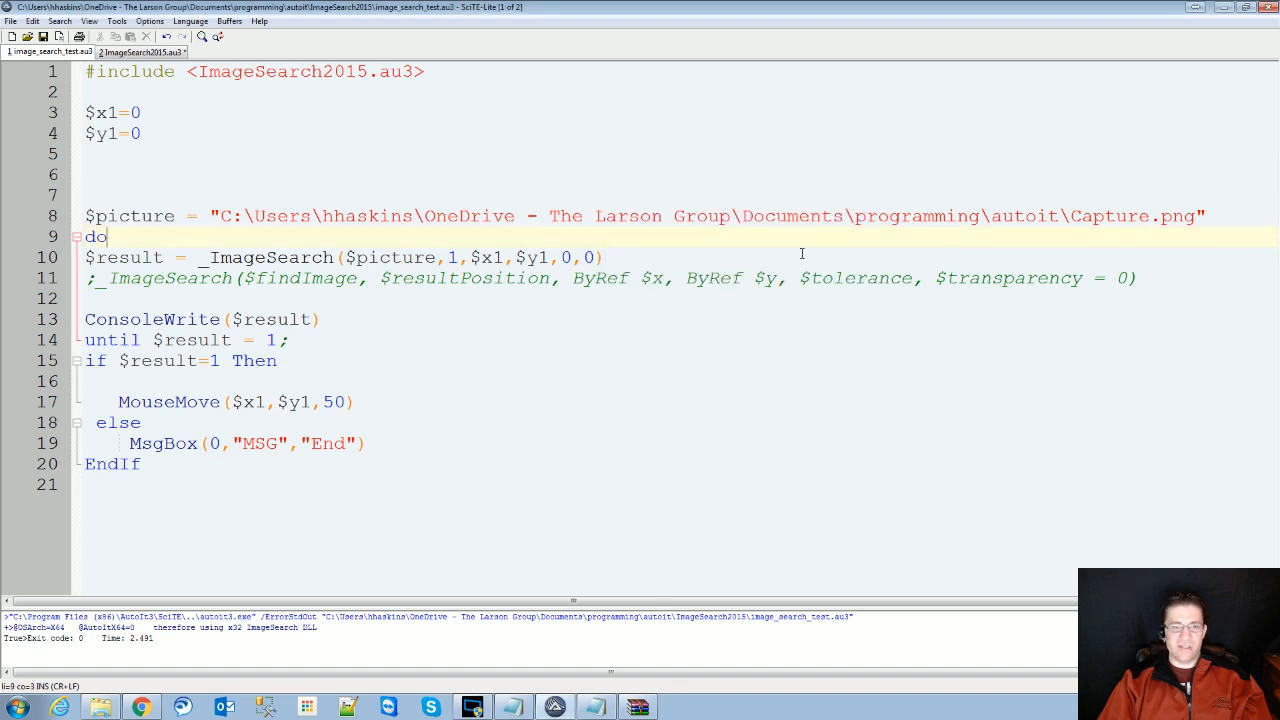